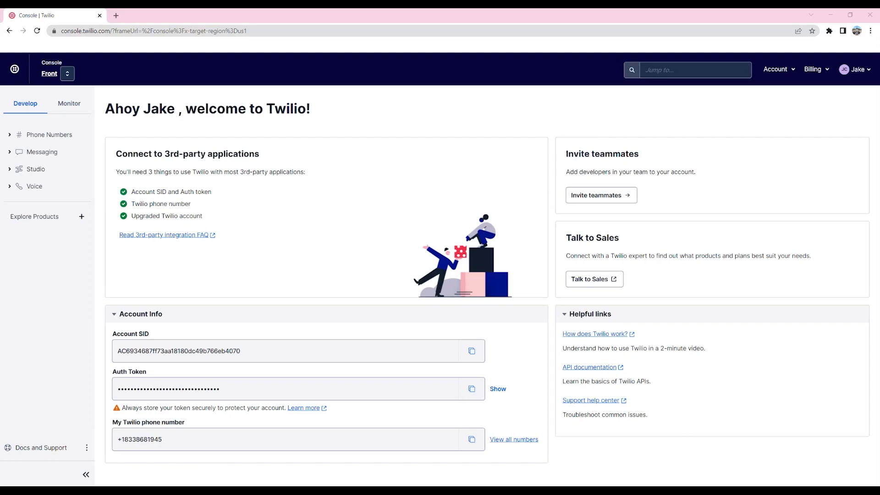
- Switch the console from the Front account to the GG account
left_click(62, 74)
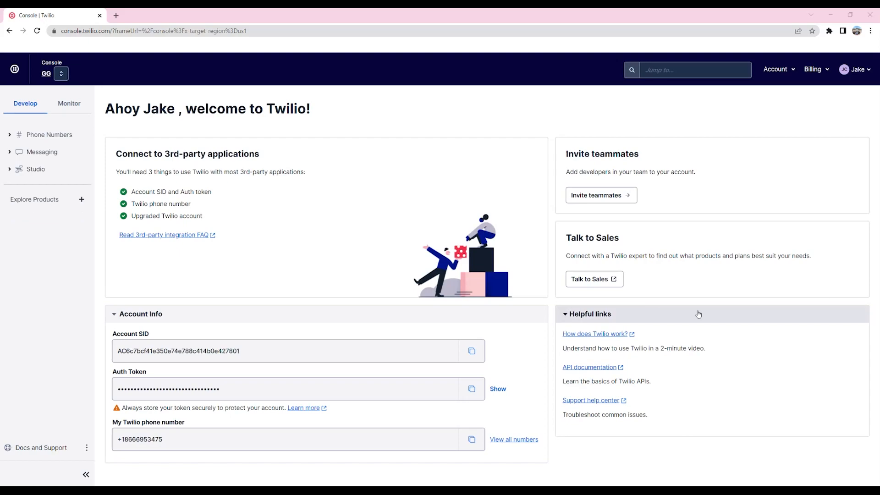
mouse_move(817, 92)
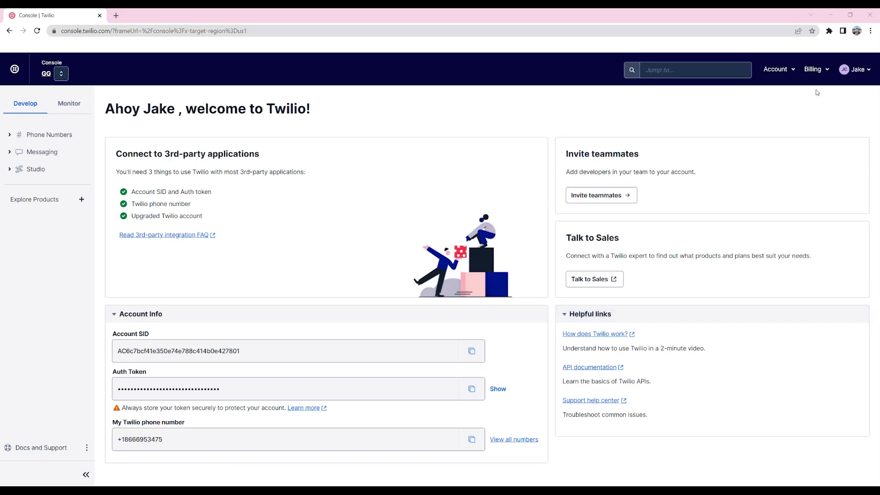
mouse_move(686, 131)
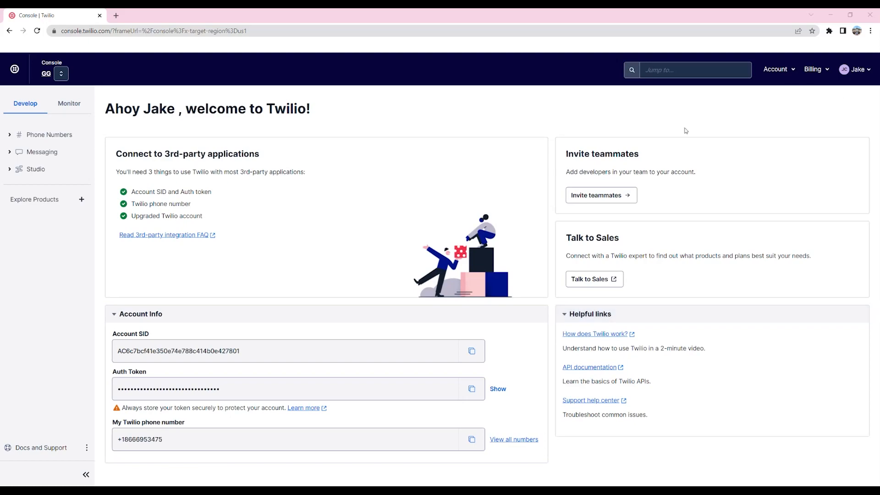
- Navigate via the Account menu to Trust Hub > Overview for GG
left_click(777, 69)
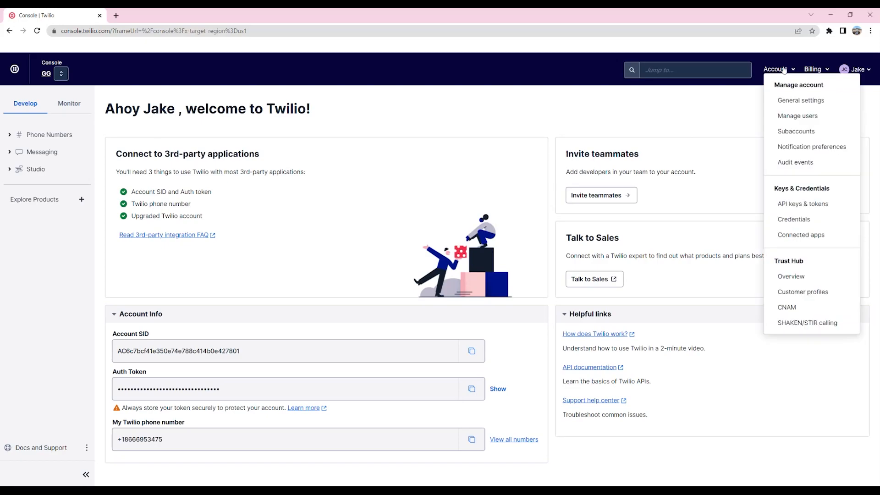
mouse_move(792, 276)
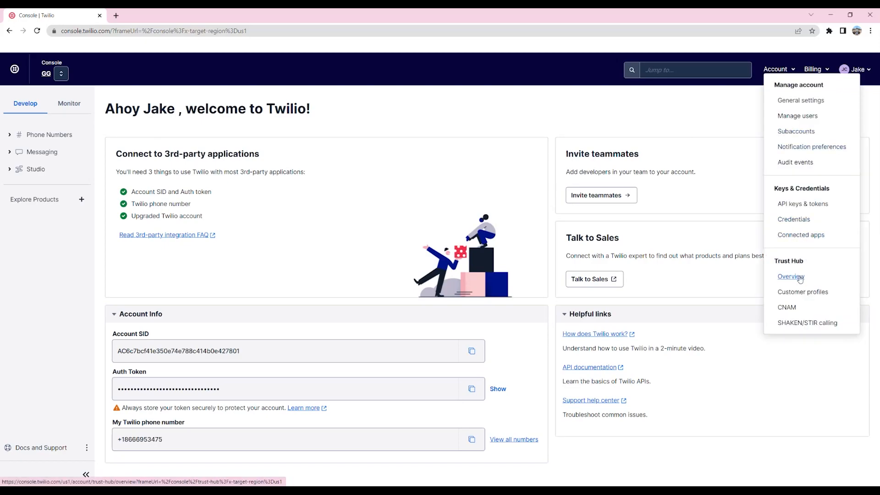
left_click(792, 276)
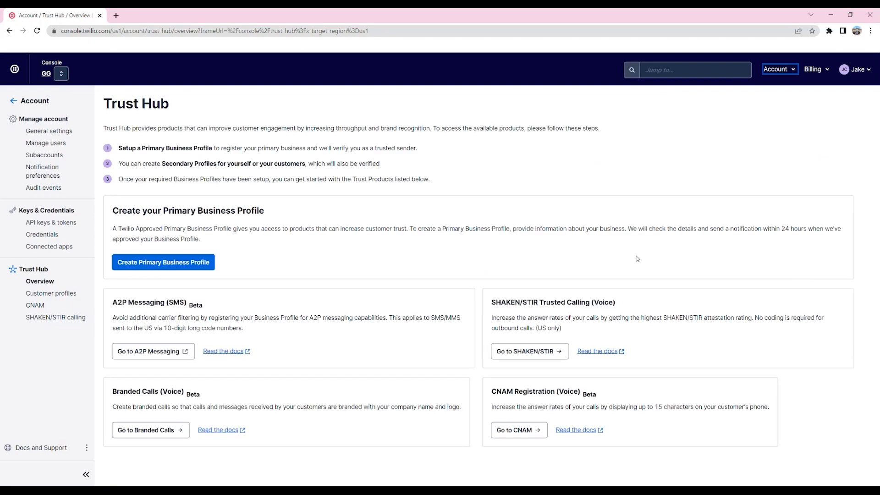
mouse_move(164, 262)
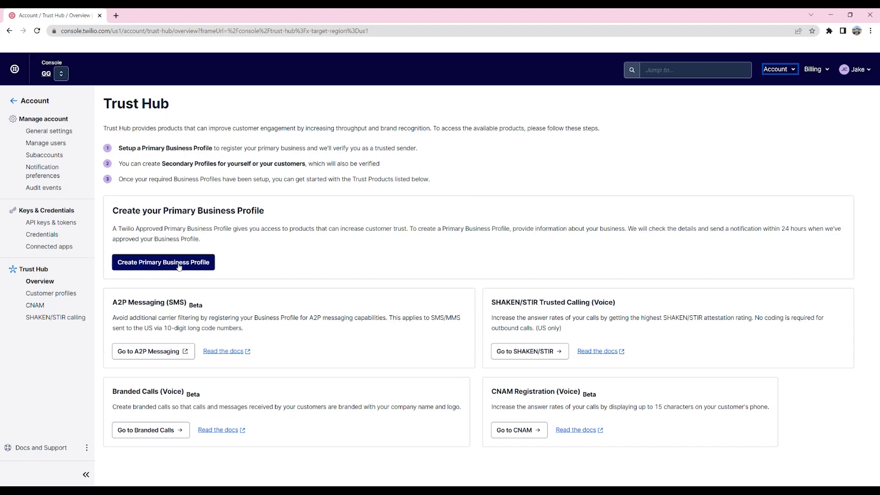
- Start a primary business profile and attach the saved Textla physical address, then save
left_click(163, 263)
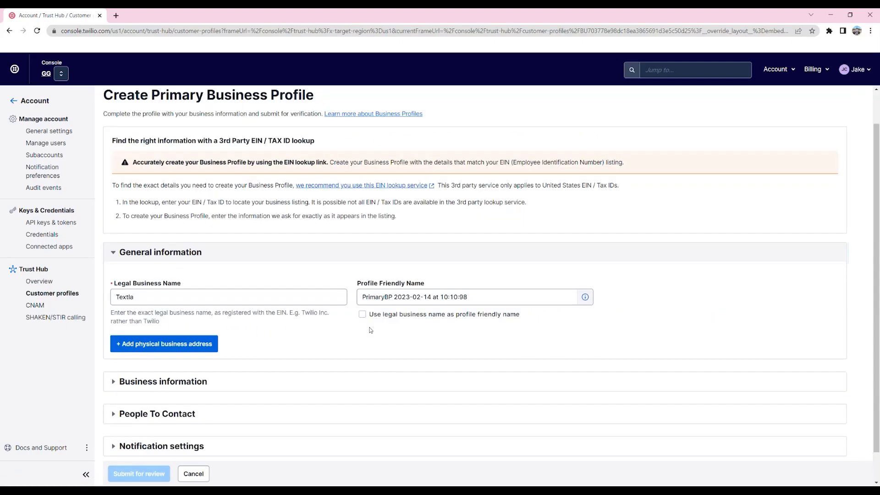
mouse_move(239, 323)
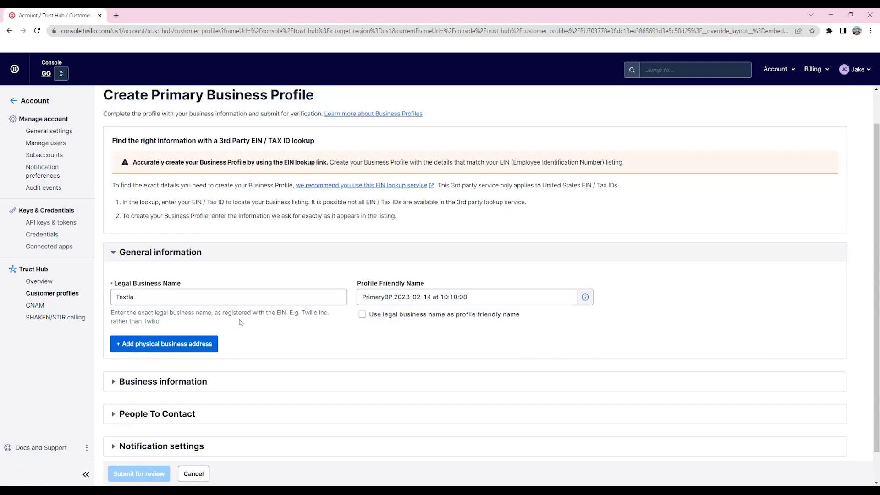
mouse_move(164, 344)
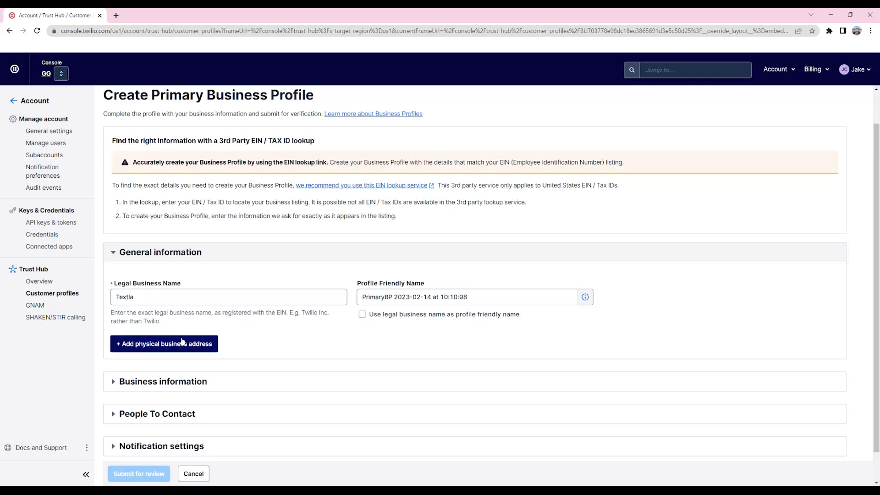
left_click(164, 343)
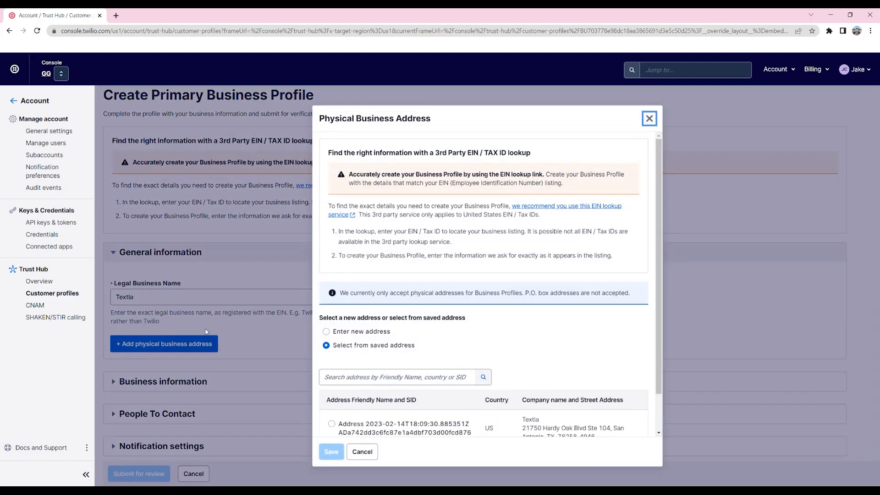
scroll("down", 3)
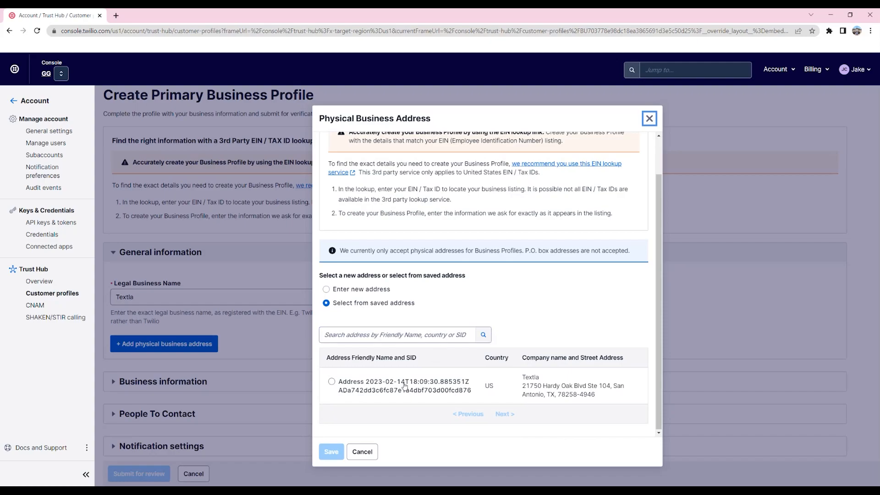
left_click(327, 289)
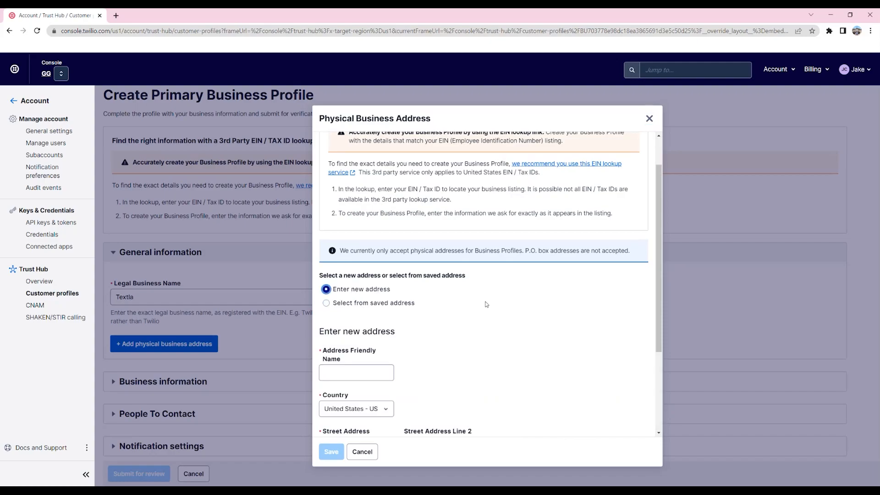
scroll("down", 3)
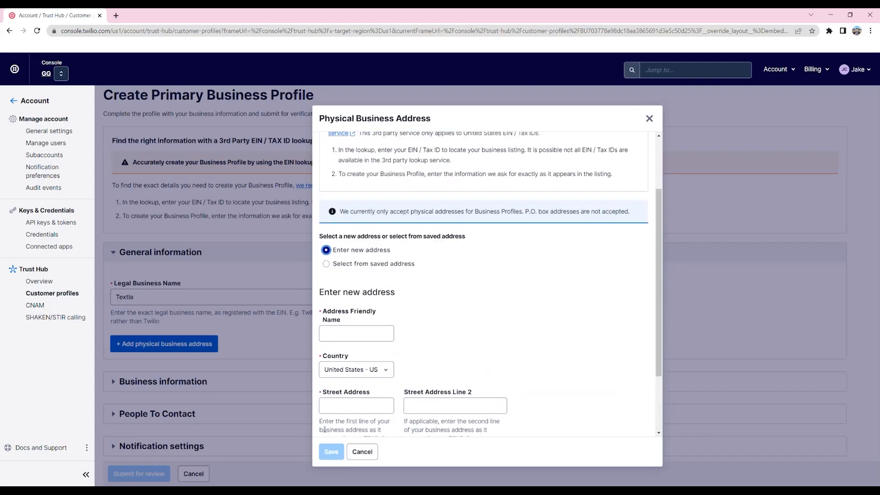
left_click(327, 302)
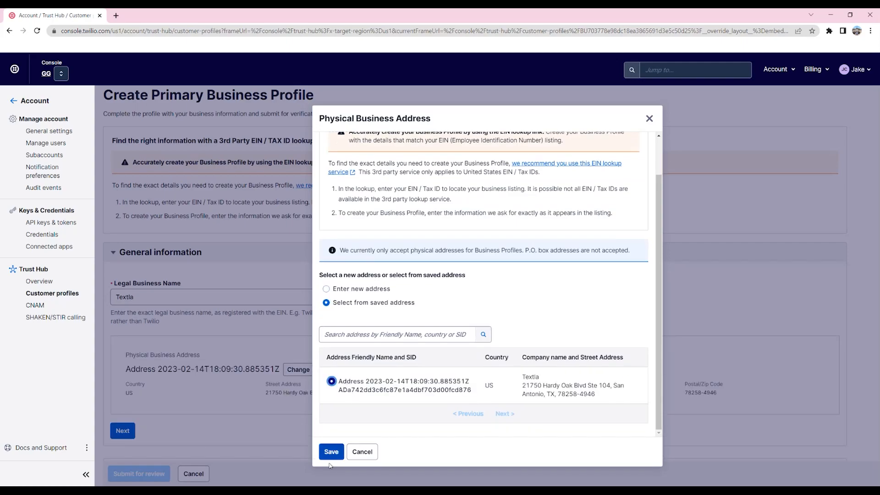
left_click(331, 452)
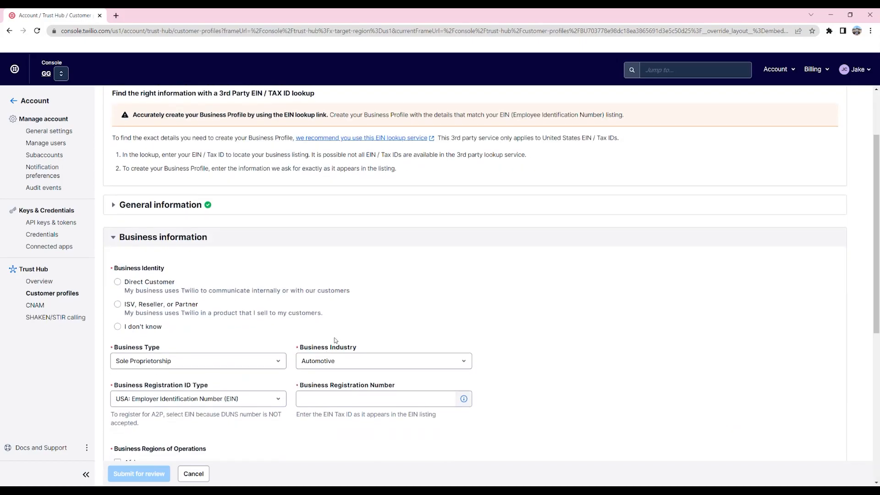
mouse_move(542, 301)
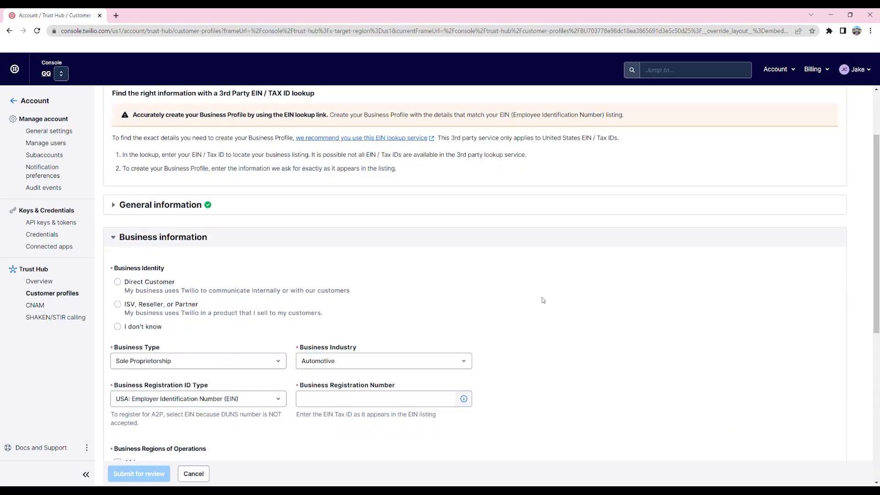
- Mark Textla as a direct customer, Limited Liability Corporation, Technology industry
left_click(117, 281)
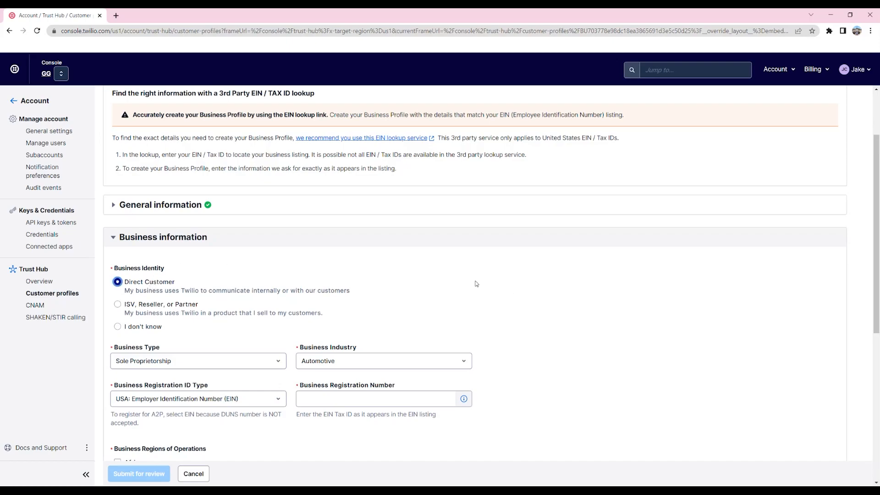
left_click(198, 360)
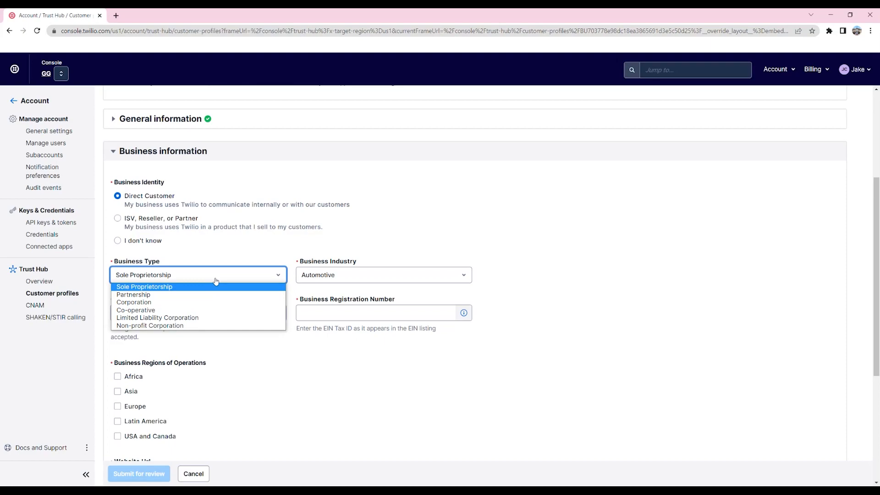
left_click(157, 317)
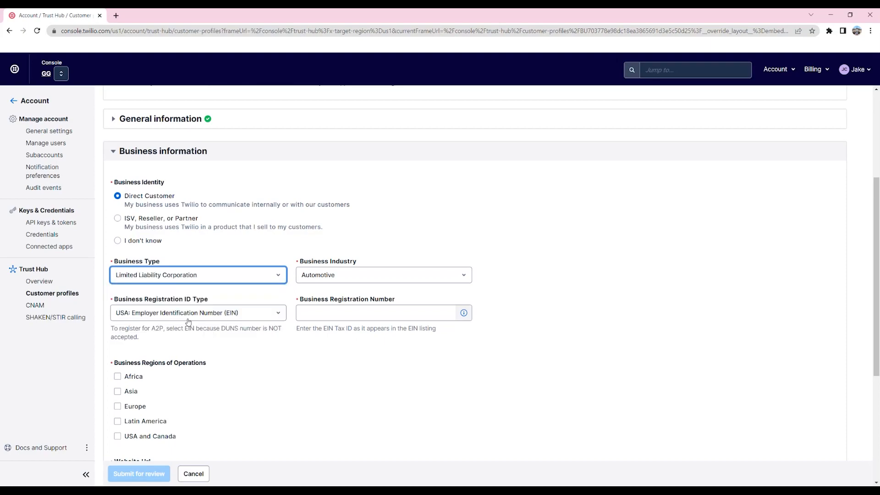
left_click(383, 275)
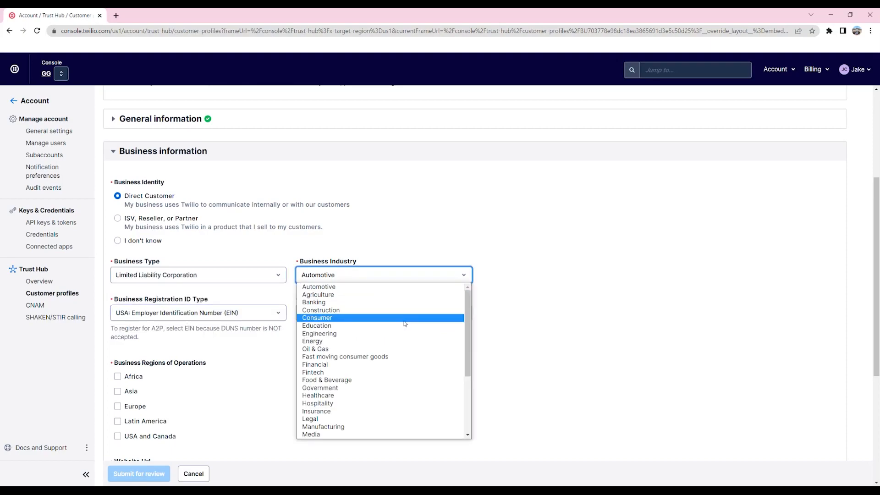
scroll("down", 3)
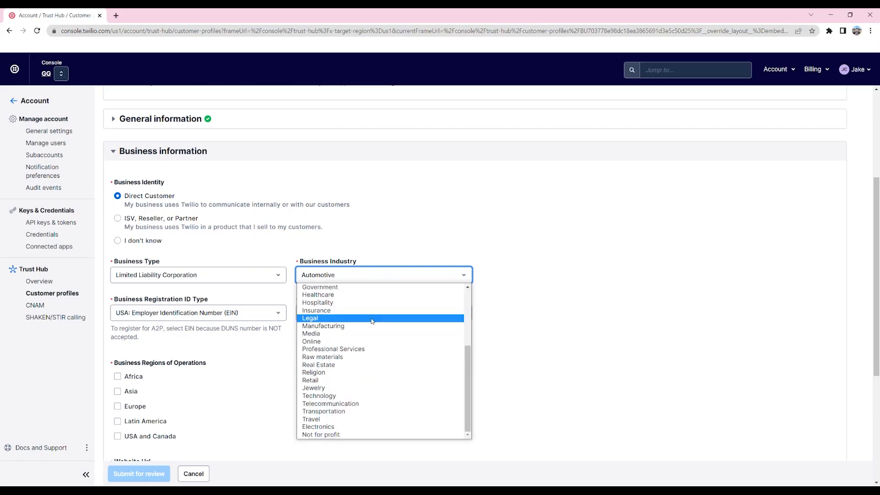
left_click(318, 396)
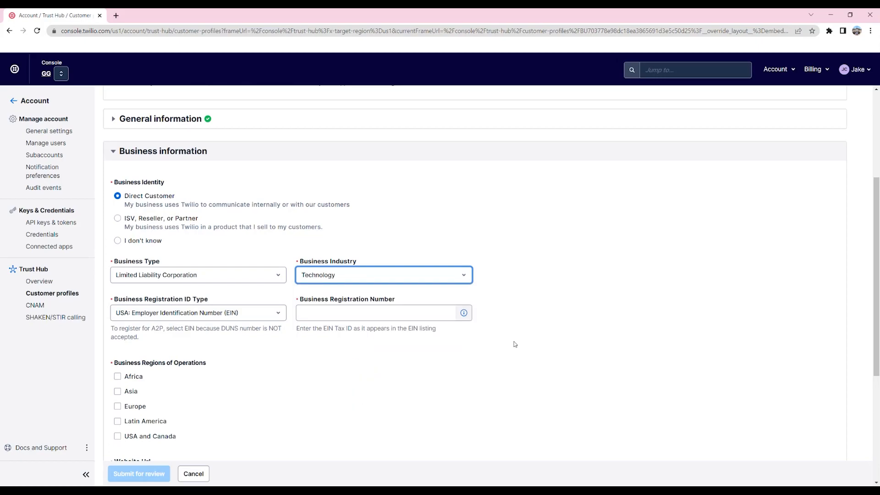
mouse_move(359, 370)
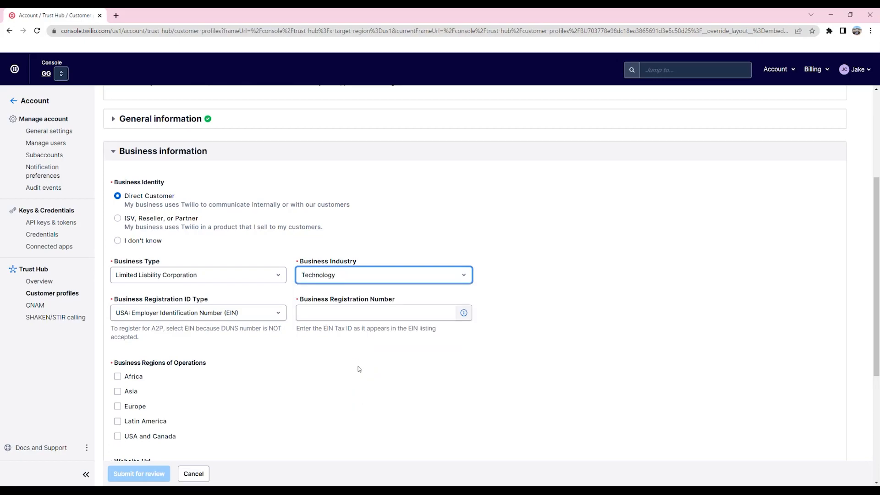
left_click(198, 313)
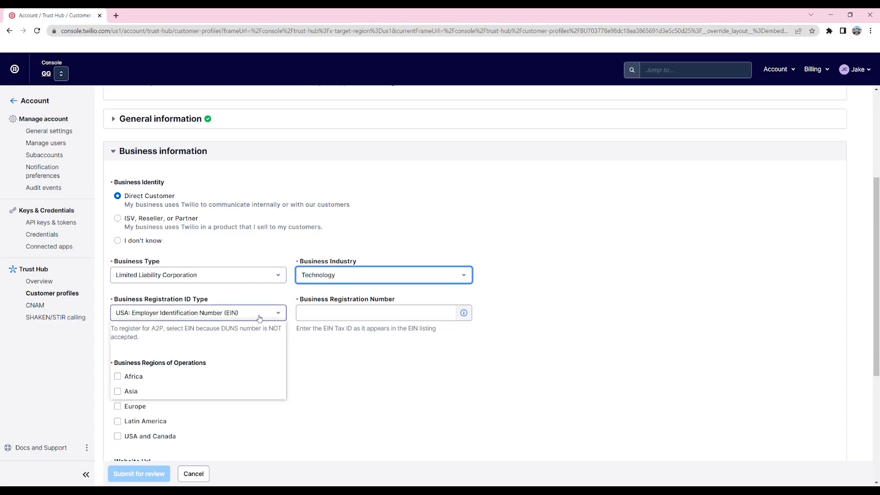
left_click(199, 312)
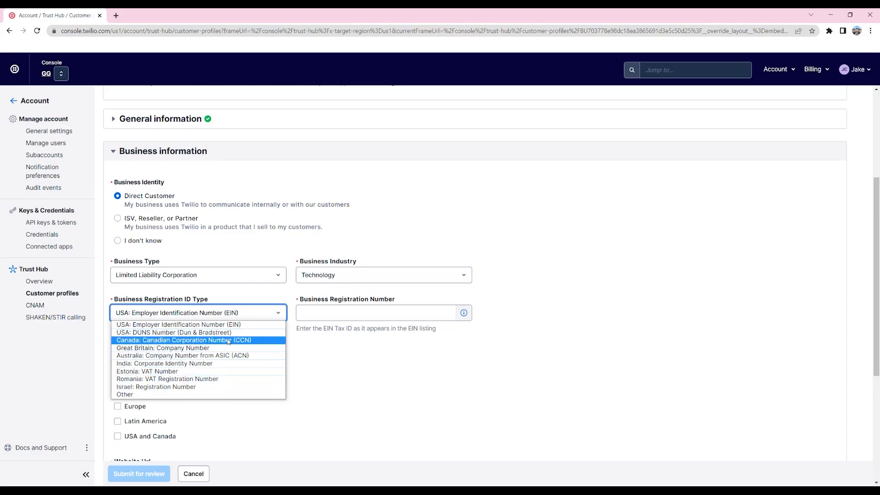
left_click(178, 325)
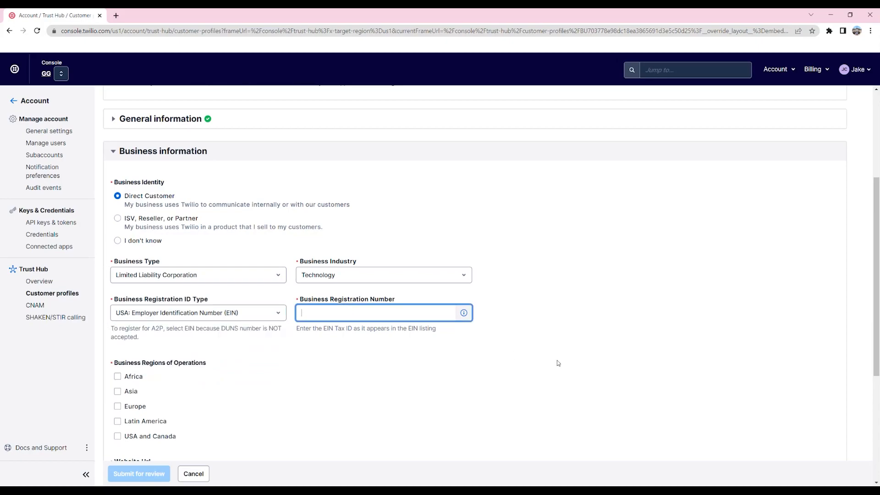
type("88-0604735")
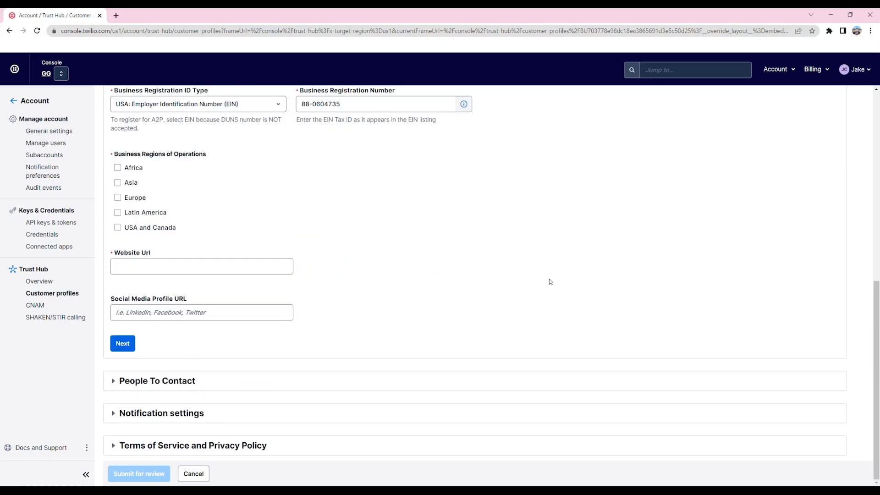
mouse_move(165, 229)
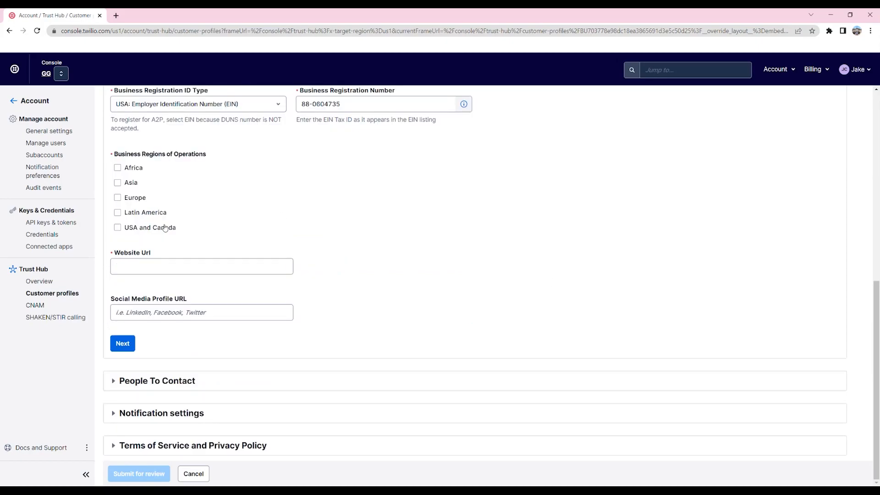
left_click(117, 228)
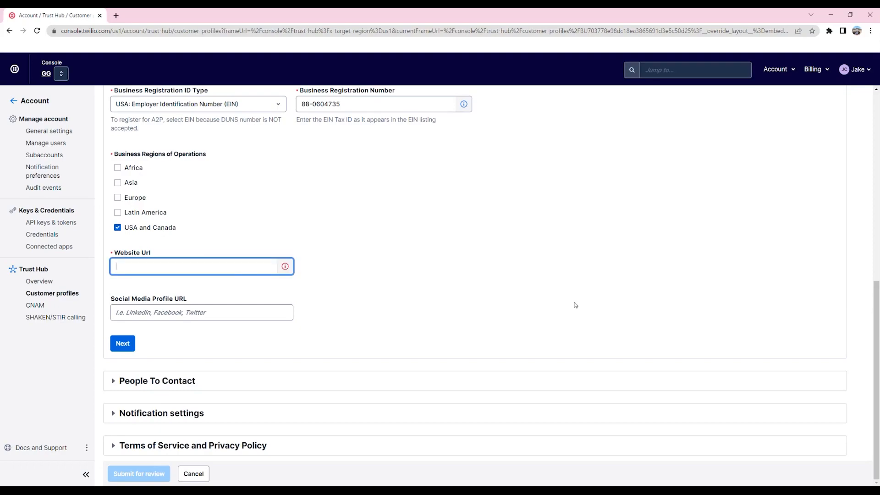
type("https://www.textla.com/")
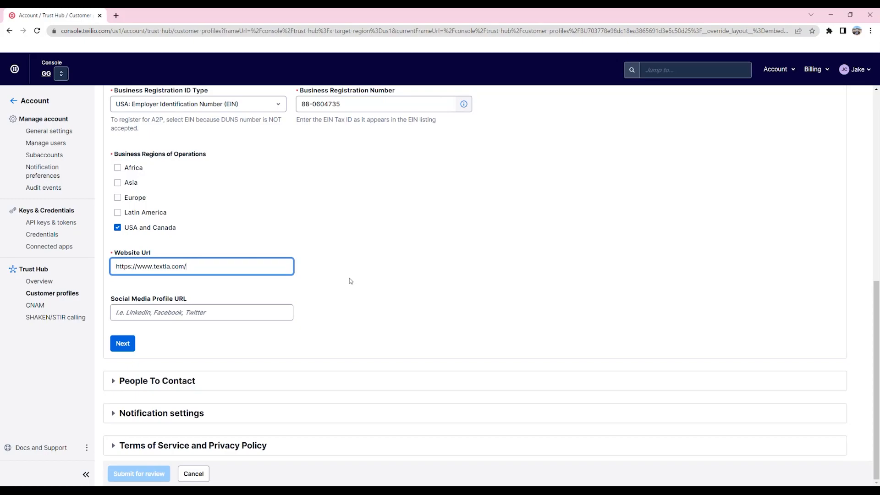
mouse_move(328, 276)
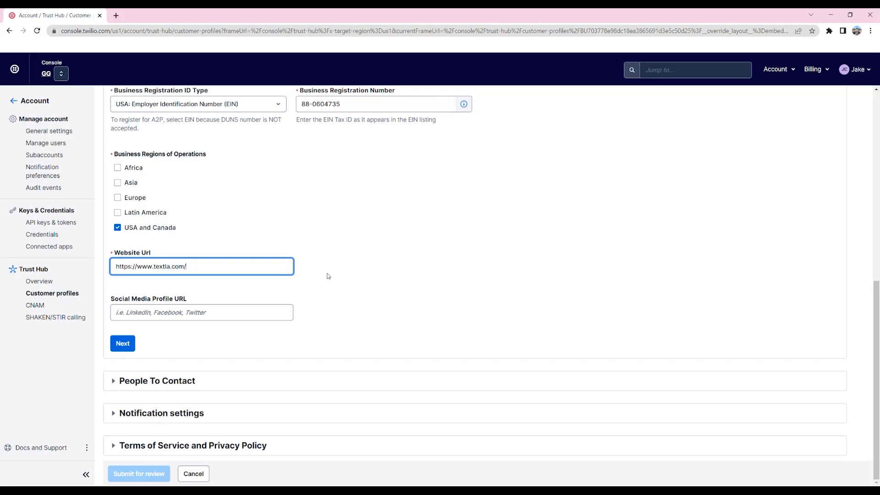
left_click(122, 343)
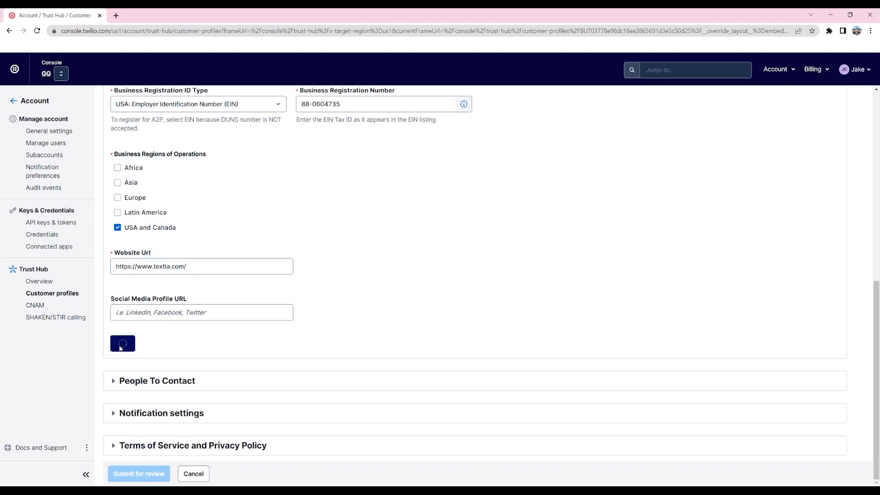
left_click(122, 344)
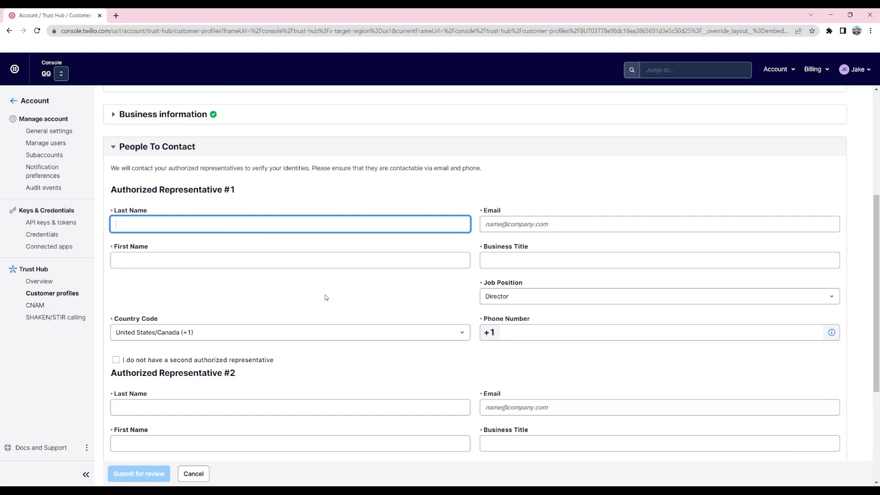
type("Jake")
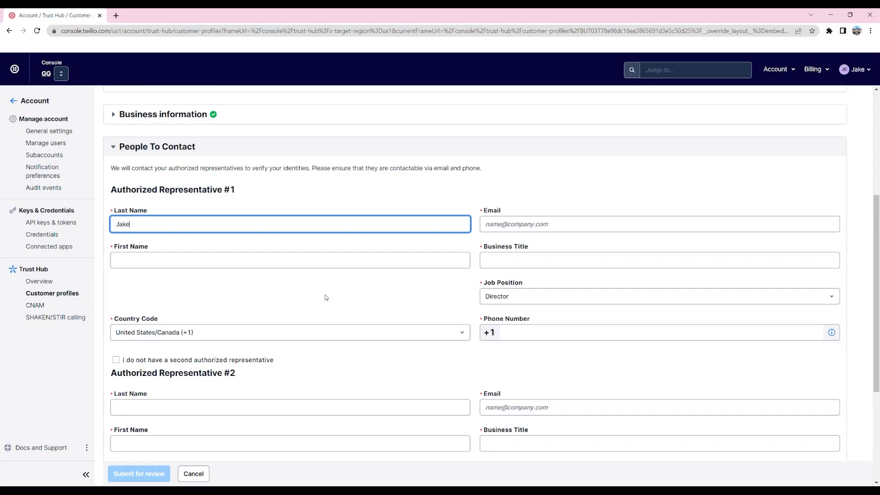
scroll("down", 3)
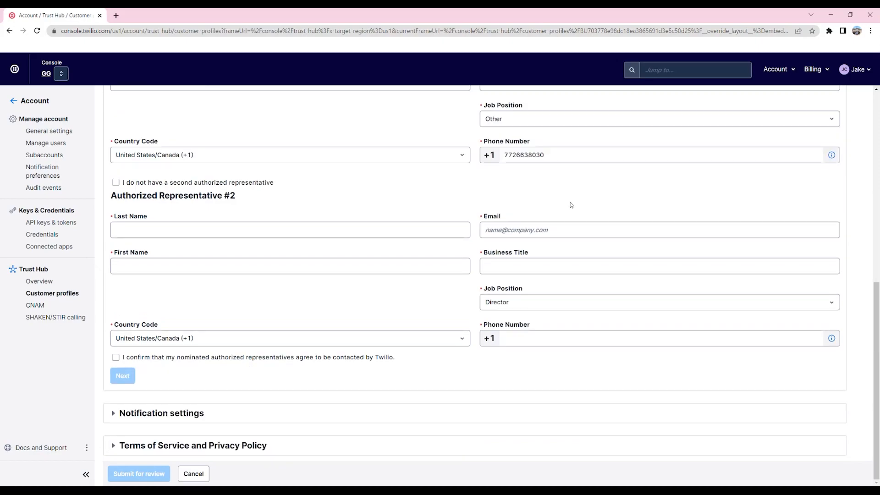
mouse_move(539, 188)
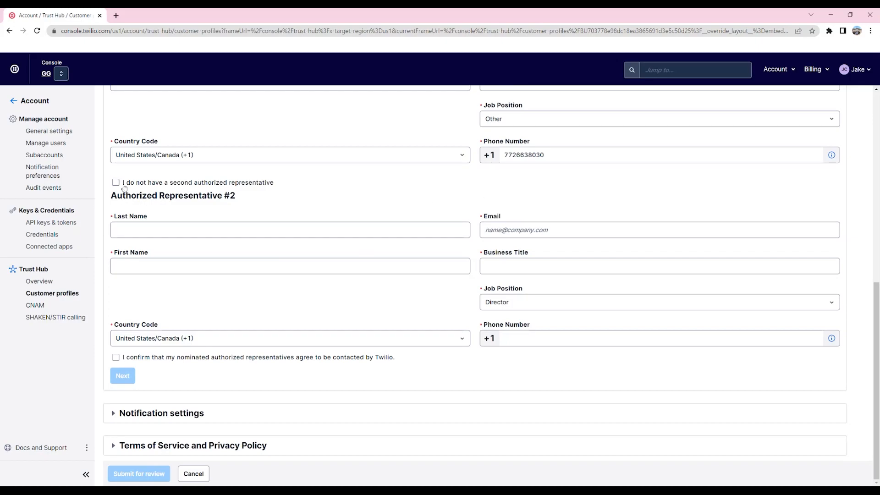
left_click(115, 182)
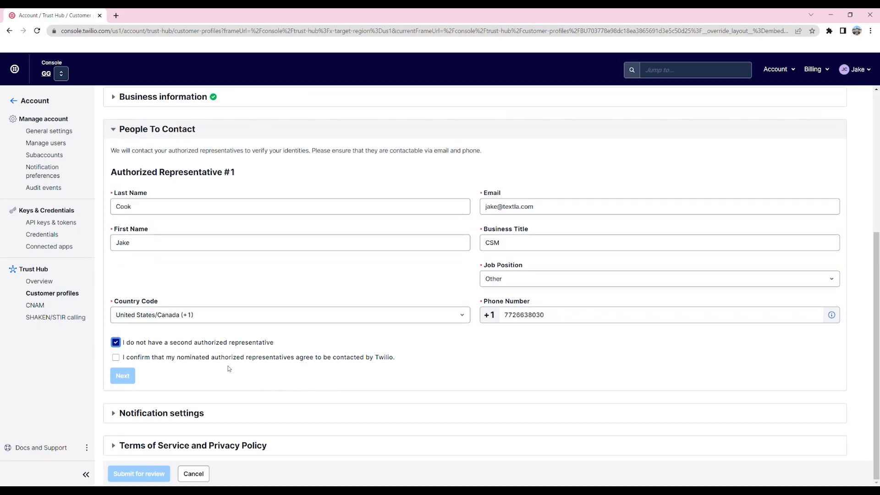
left_click(116, 357)
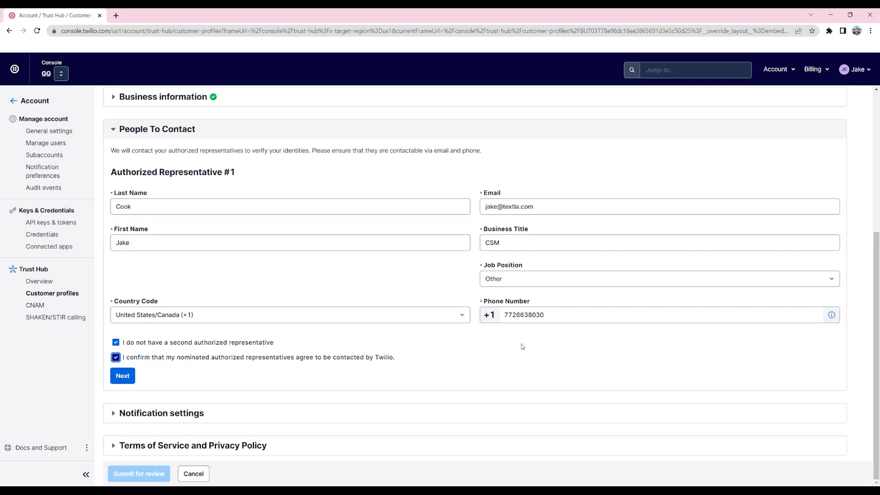
left_click(122, 376)
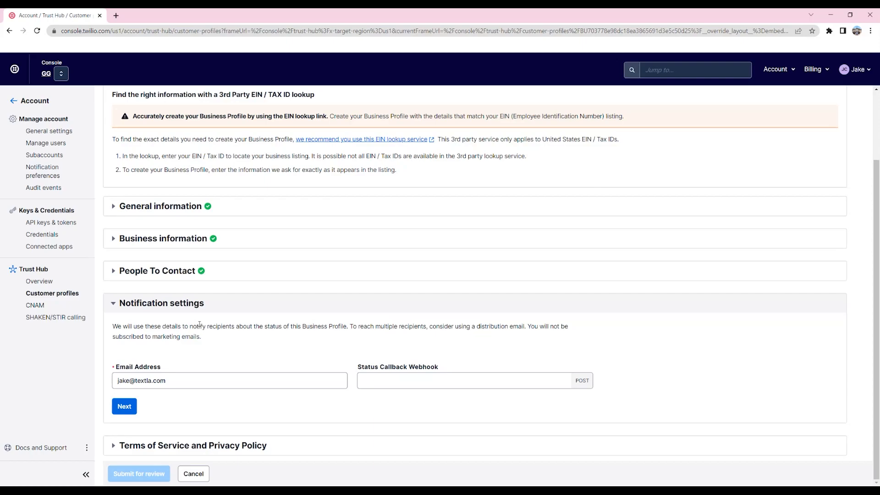
mouse_move(216, 338)
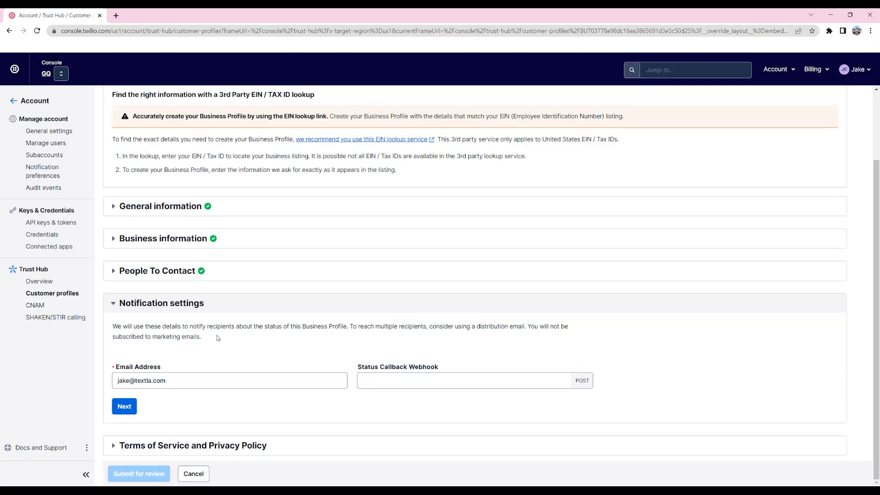
mouse_move(206, 435)
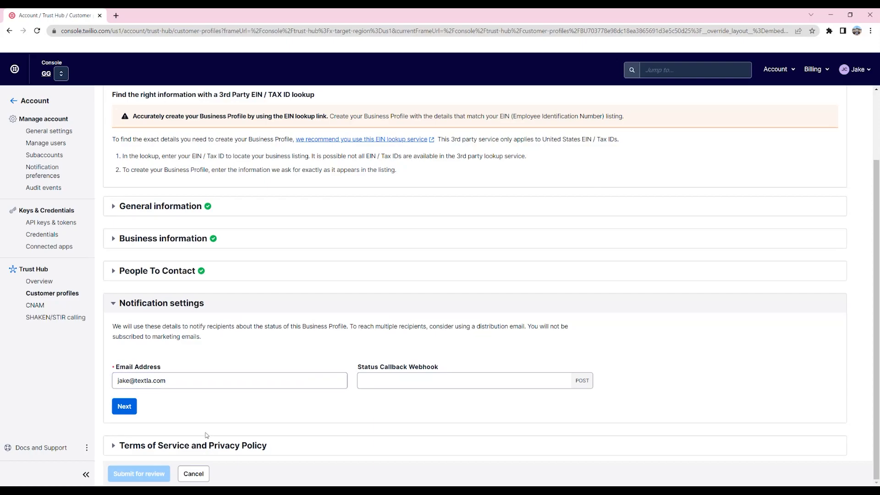
mouse_move(147, 429)
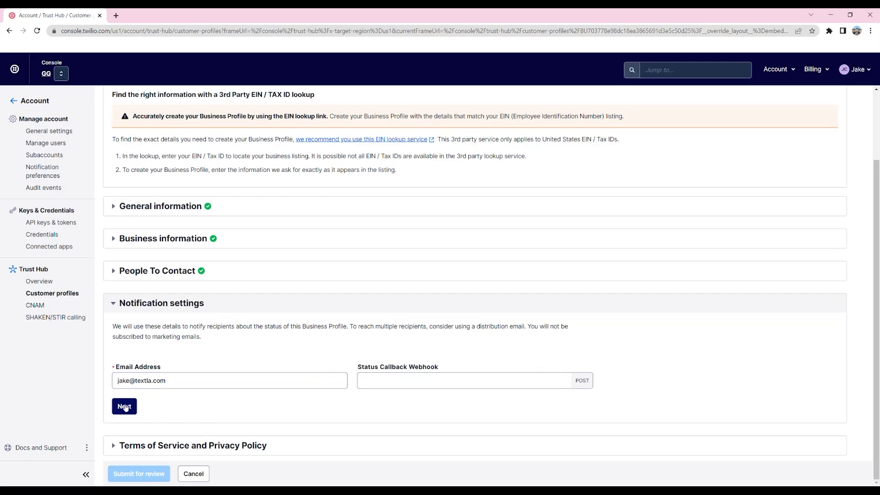
- Finish notification settings, accept the Terms of Service declaration and submit for review
left_click(123, 406)
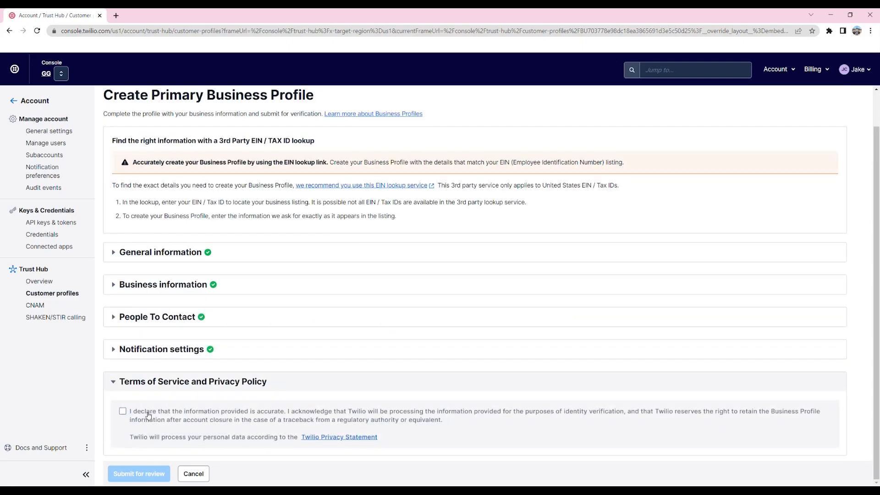
left_click(123, 410)
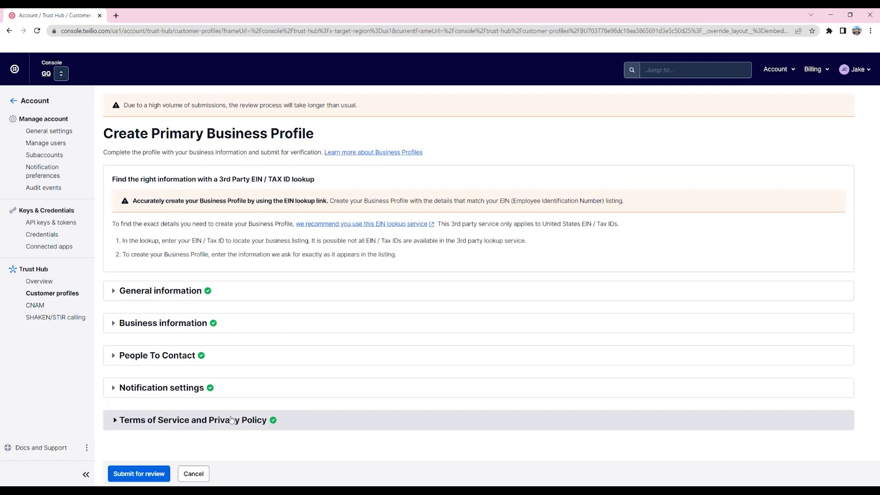
mouse_move(296, 439)
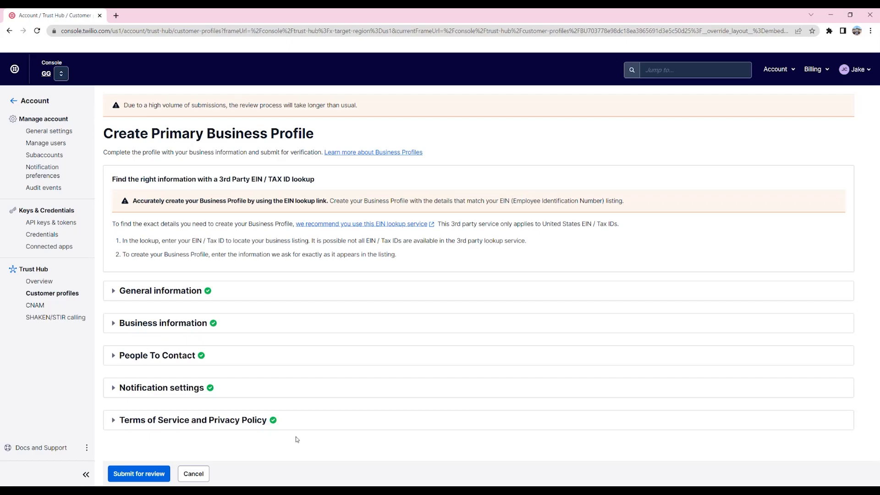
left_click(139, 473)
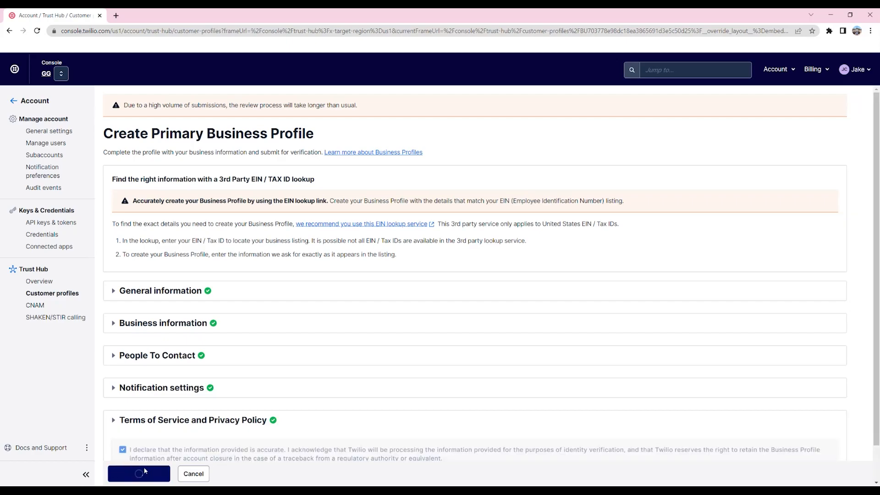
left_click(139, 473)
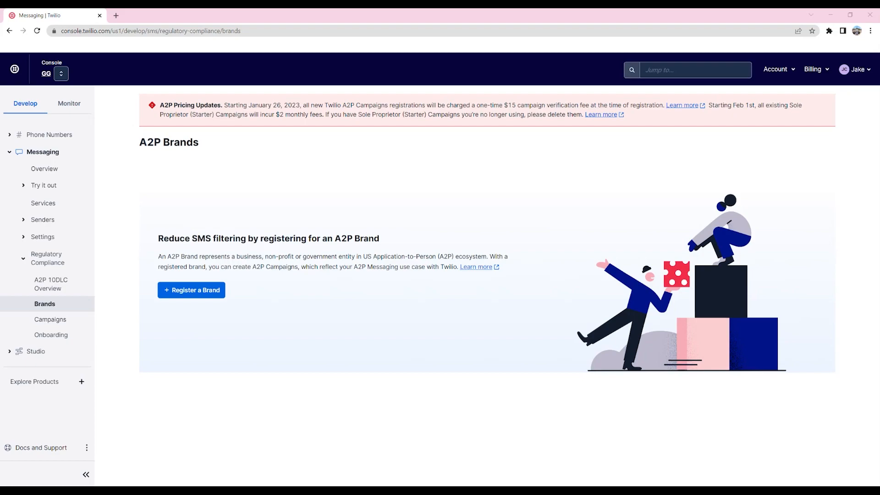
mouse_move(504, 273)
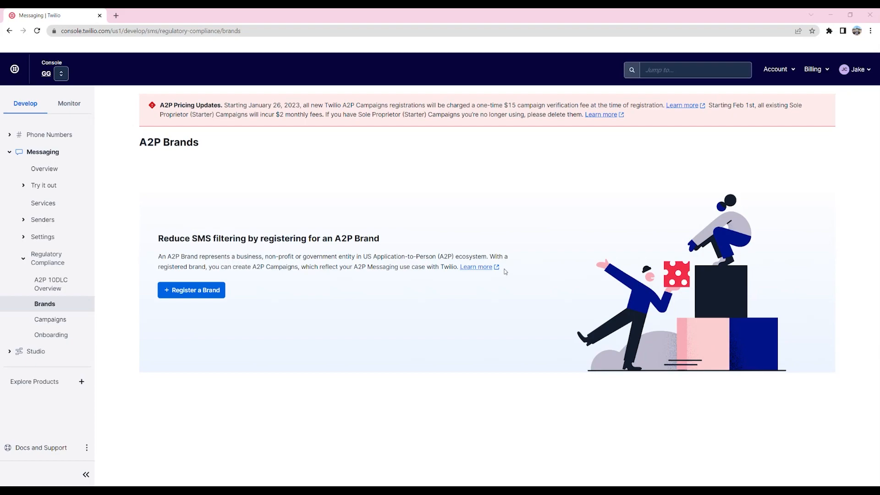
mouse_move(787, 69)
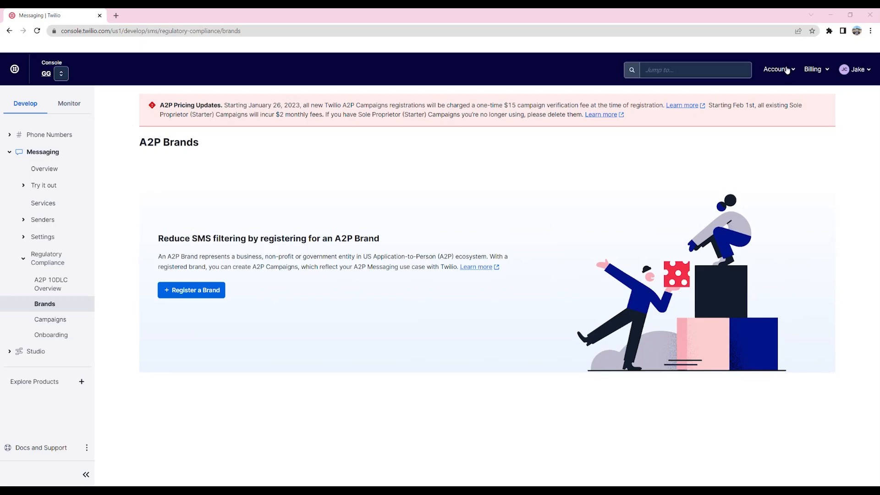
- Check the A2P 10DLC overview shows the profile in review, then go to Brands
left_click(777, 69)
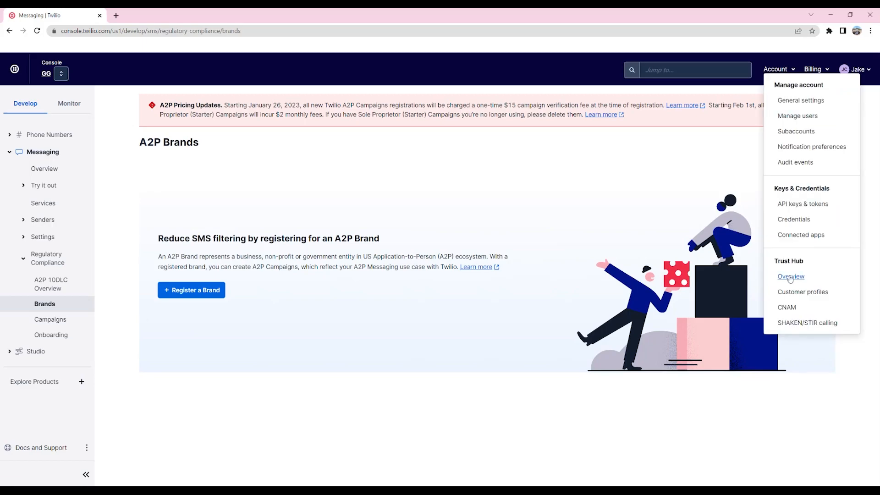
left_click(791, 277)
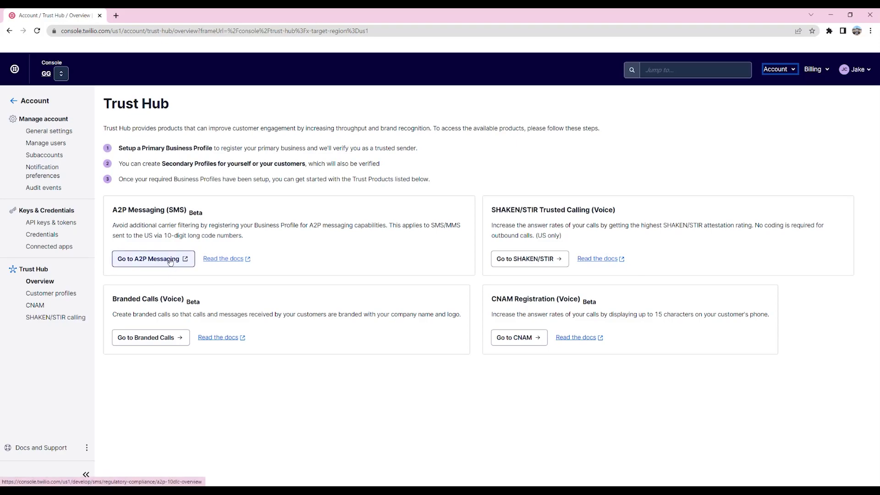
left_click(150, 259)
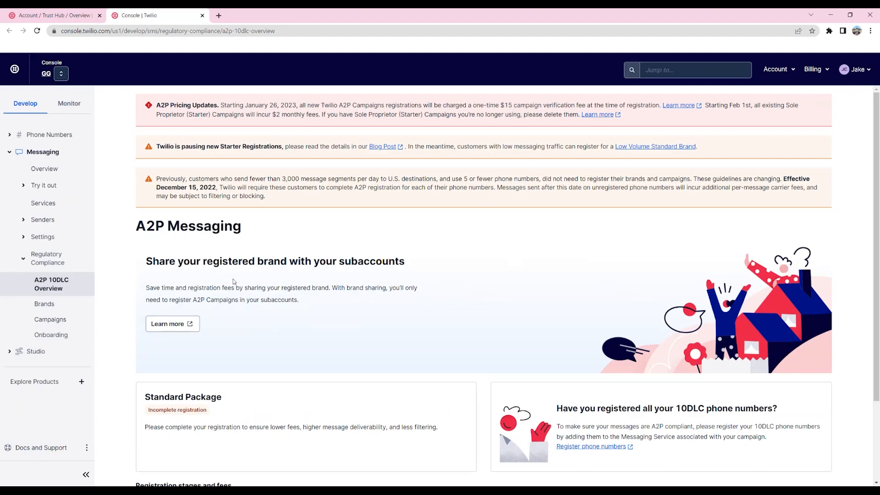
scroll("down", 3)
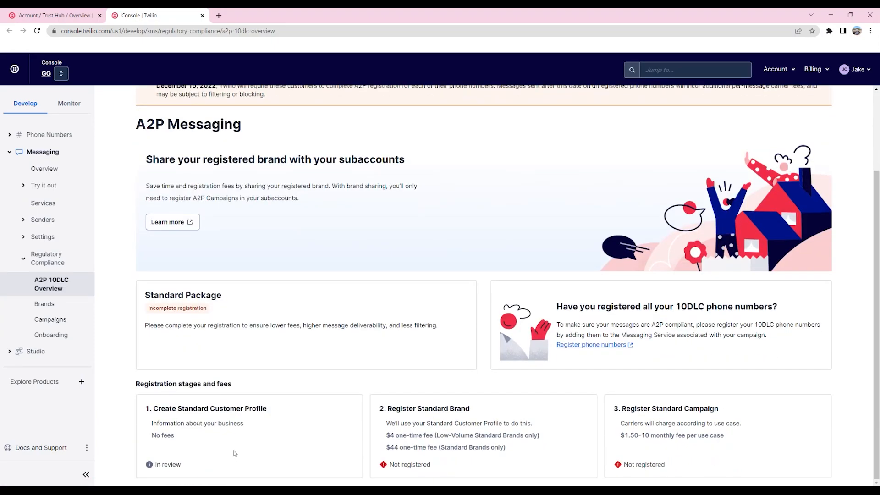
mouse_move(212, 439)
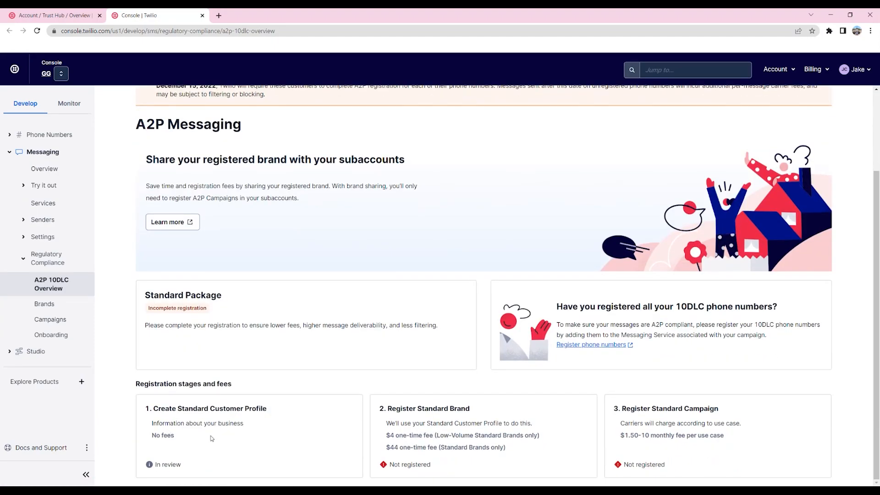
mouse_move(203, 455)
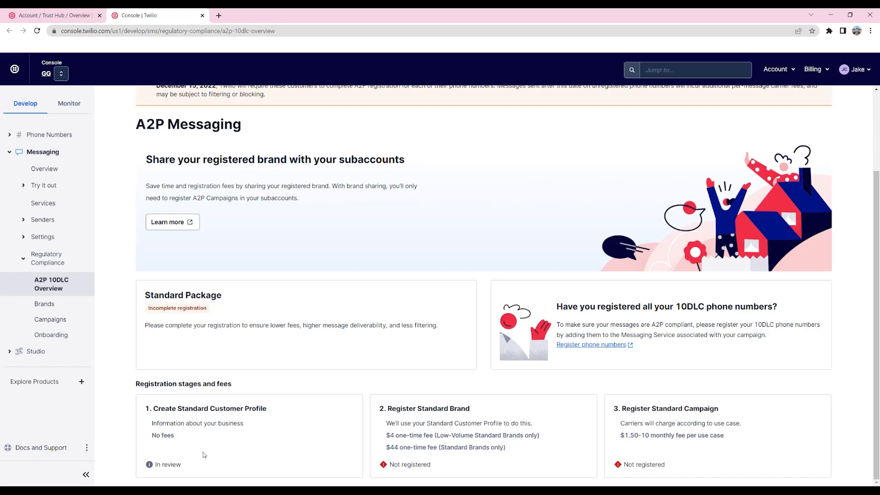
mouse_move(195, 459)
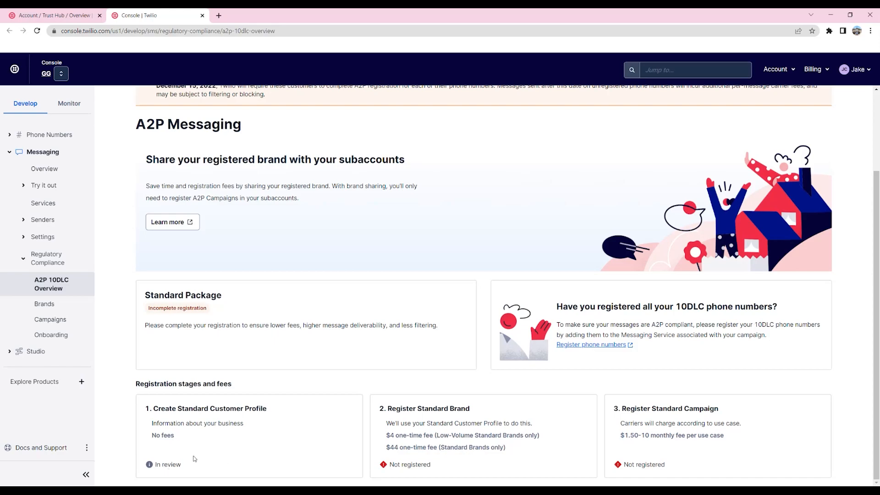
mouse_move(201, 444)
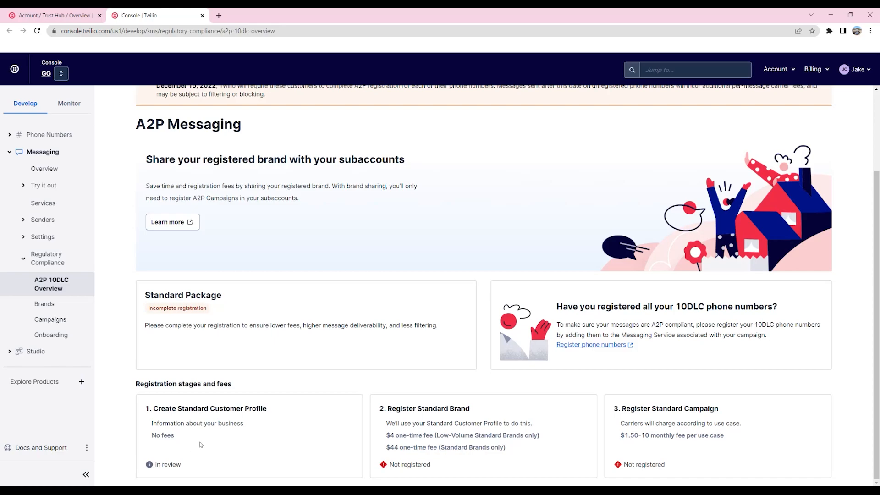
mouse_move(111, 312)
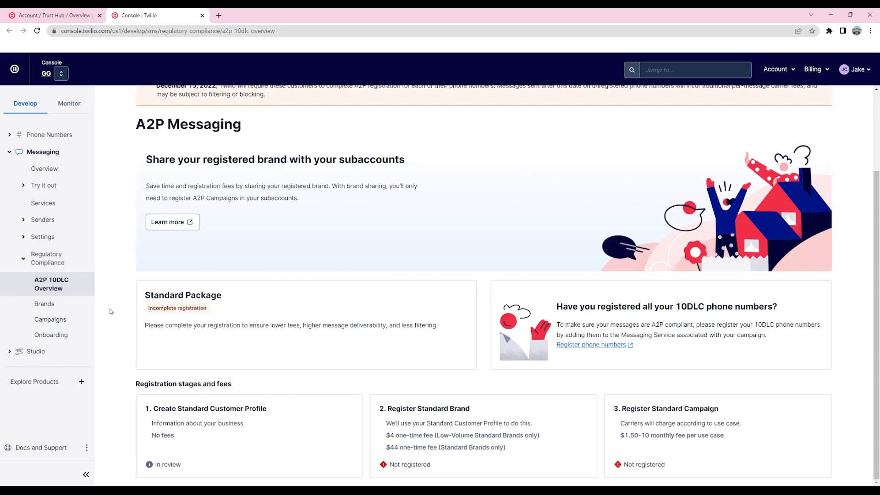
left_click(44, 303)
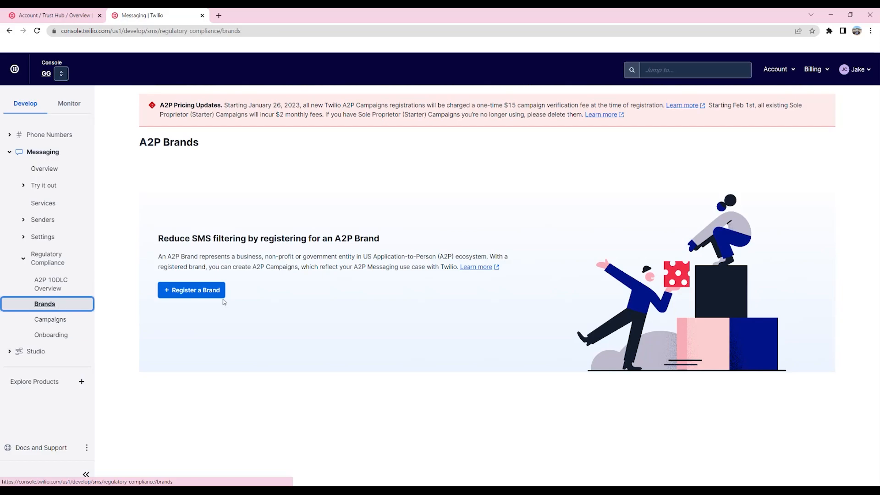
- Register a private Low-Volume Standard brand with brand sharing off, accepting the $4 fee
left_click(192, 290)
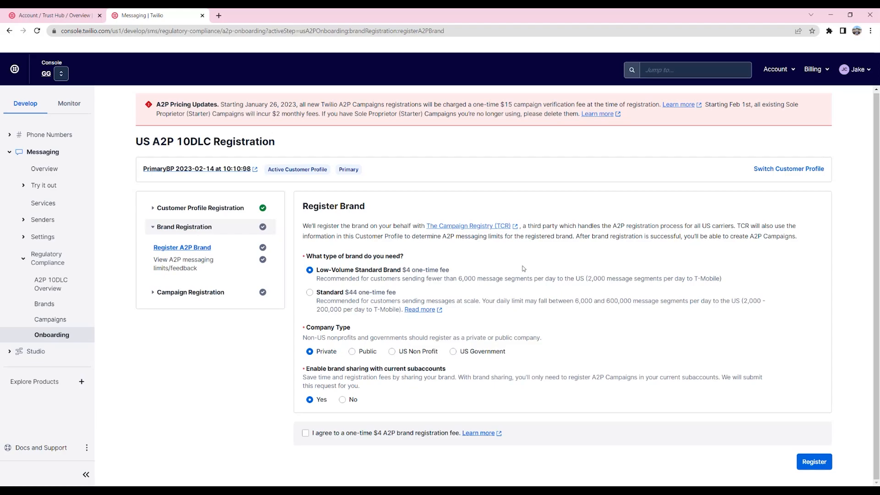
mouse_move(623, 456)
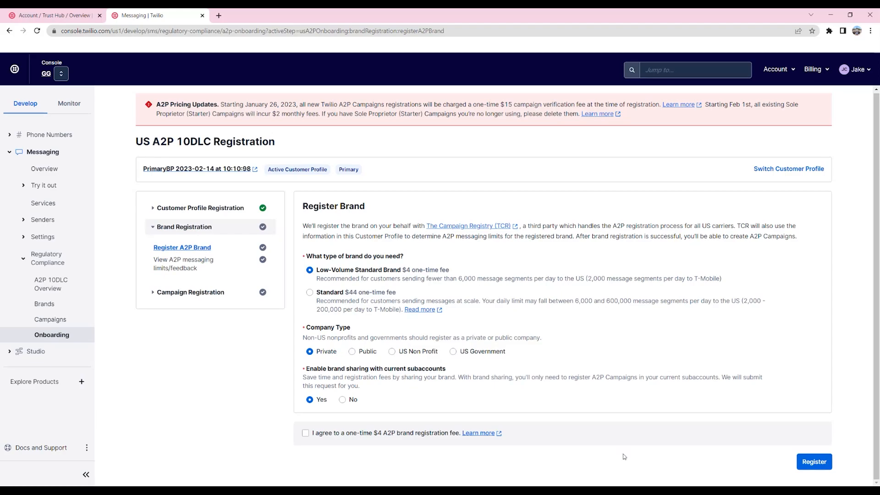
mouse_move(526, 327)
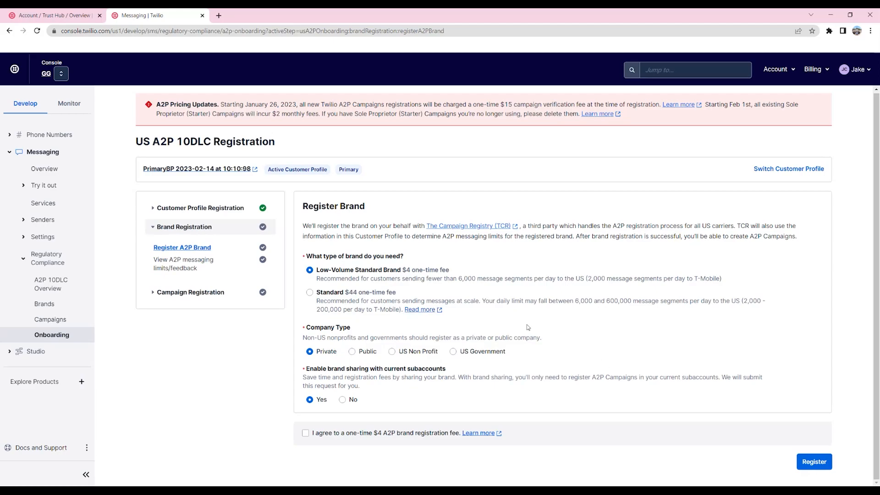
mouse_move(531, 394)
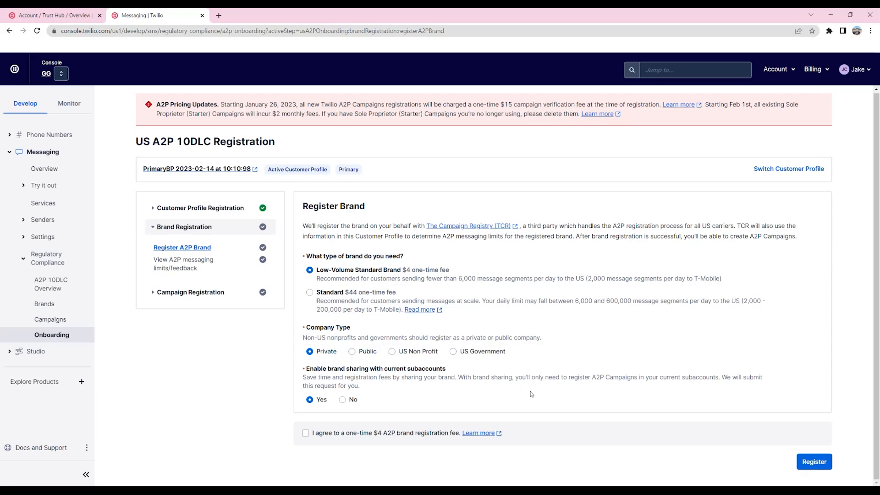
mouse_move(517, 391)
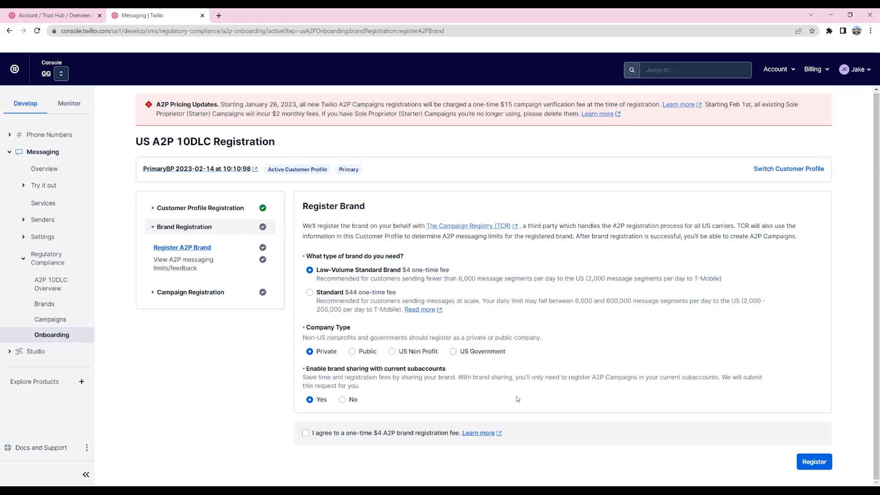
mouse_move(493, 191)
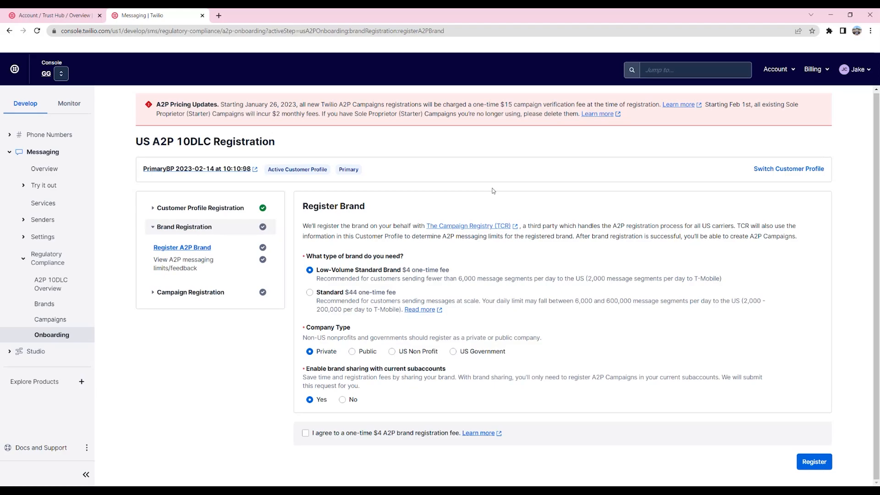
left_click(342, 399)
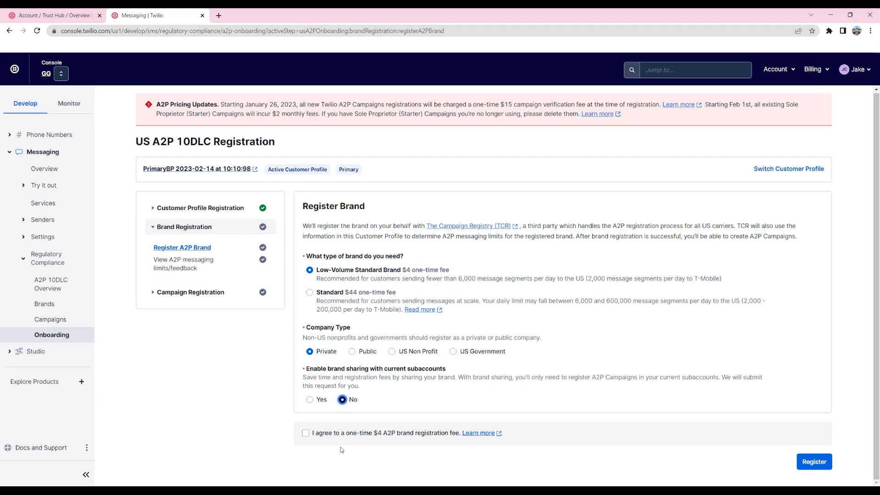
left_click(306, 432)
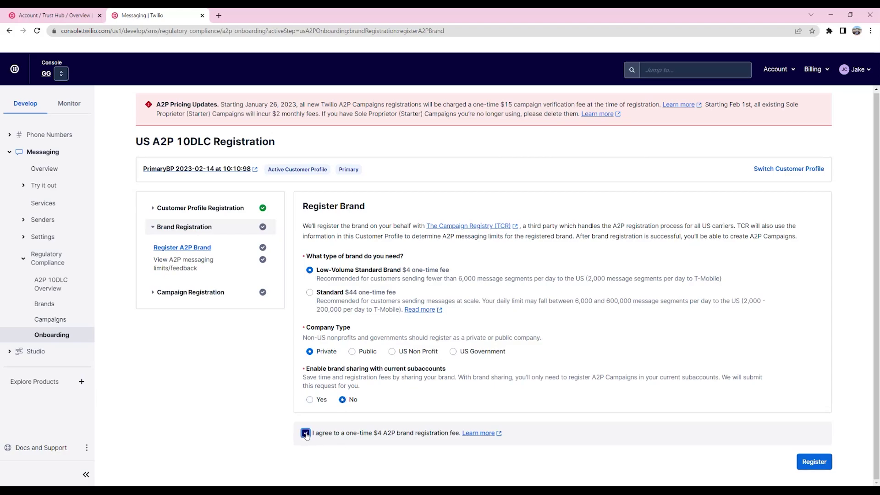
left_click(306, 433)
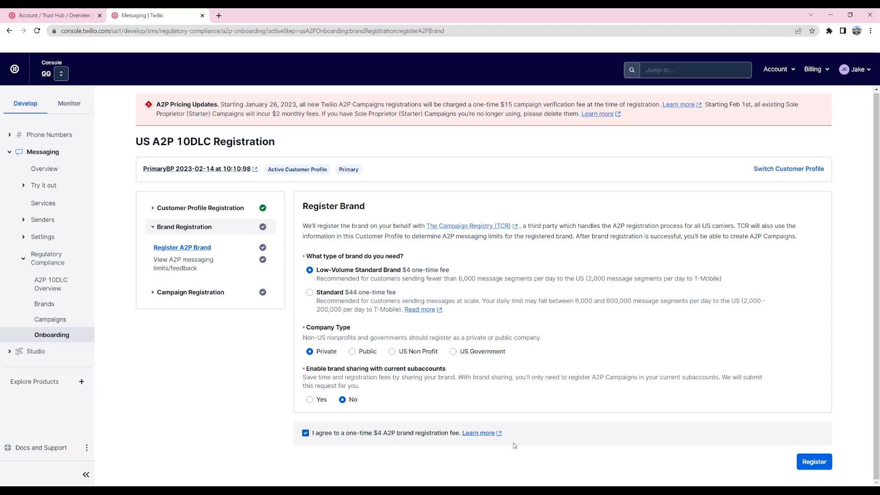
mouse_move(530, 356)
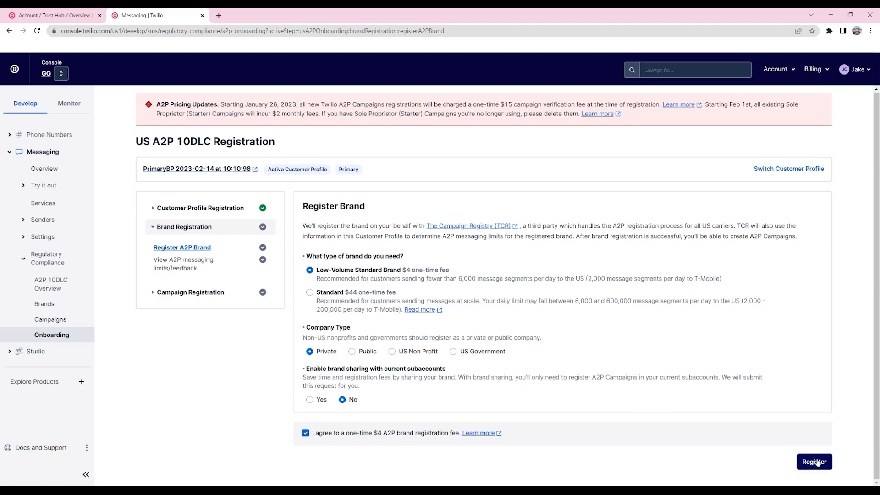
left_click(814, 461)
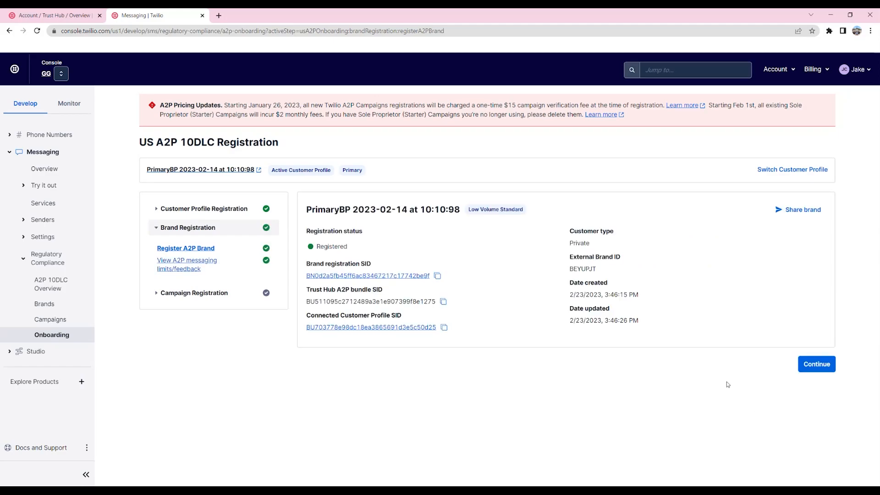
mouse_move(537, 349)
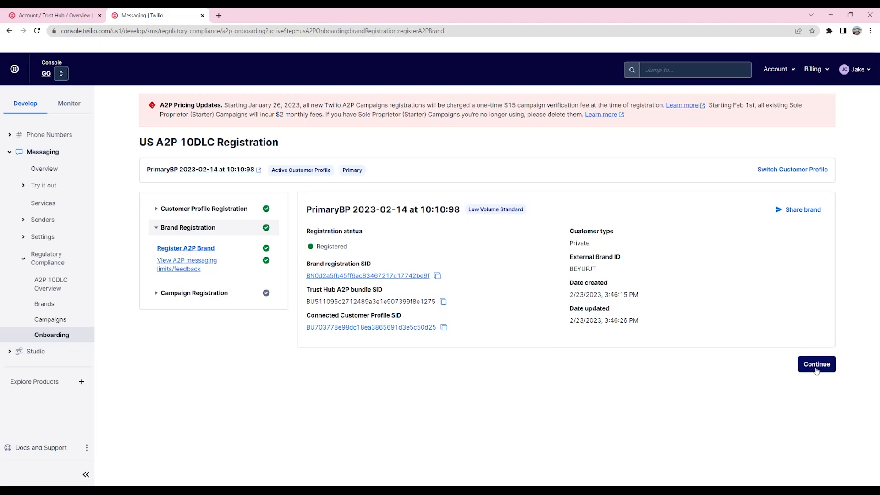
- Continue from the registered brand summary to the A2P Messaging Limits page
left_click(816, 364)
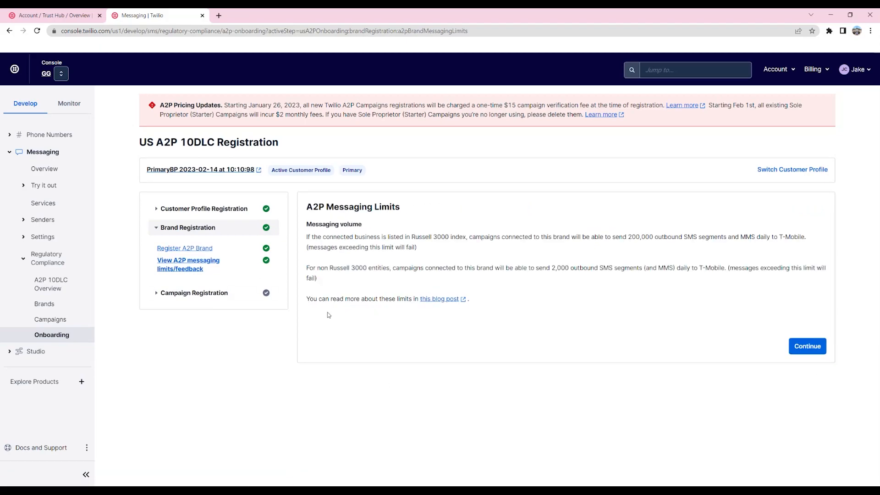
mouse_move(575, 291)
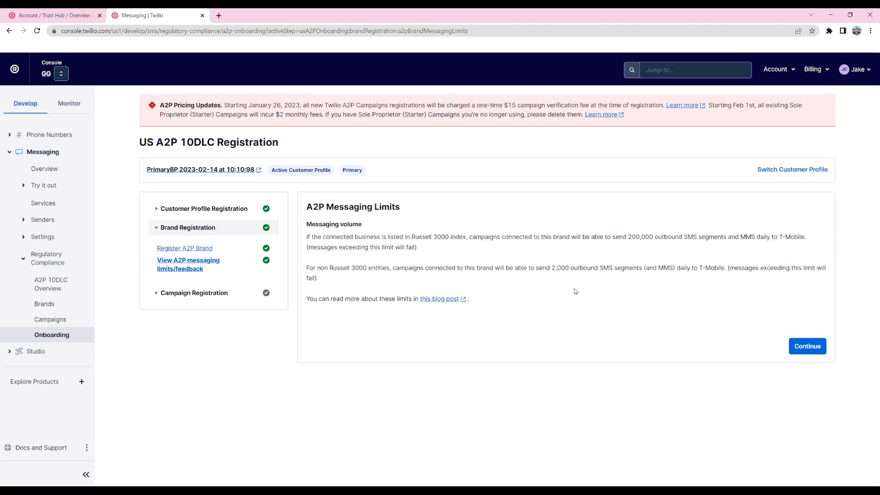
- Return via Trust Hub Overview to A2P Messaging showing PrimaryBP as Registered
left_click(777, 68)
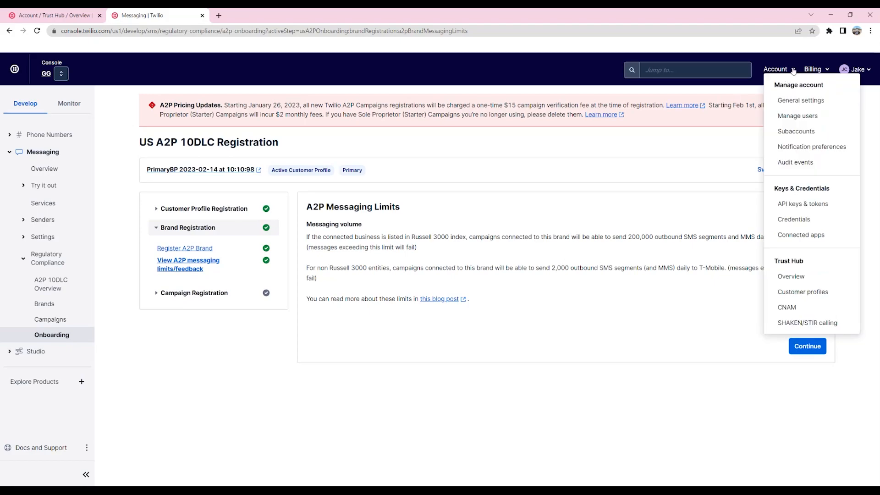
mouse_move(792, 276)
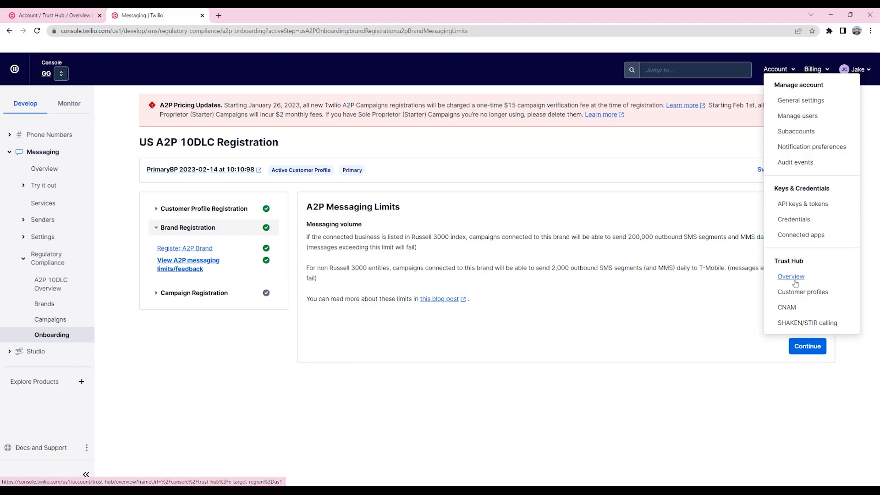
left_click(792, 277)
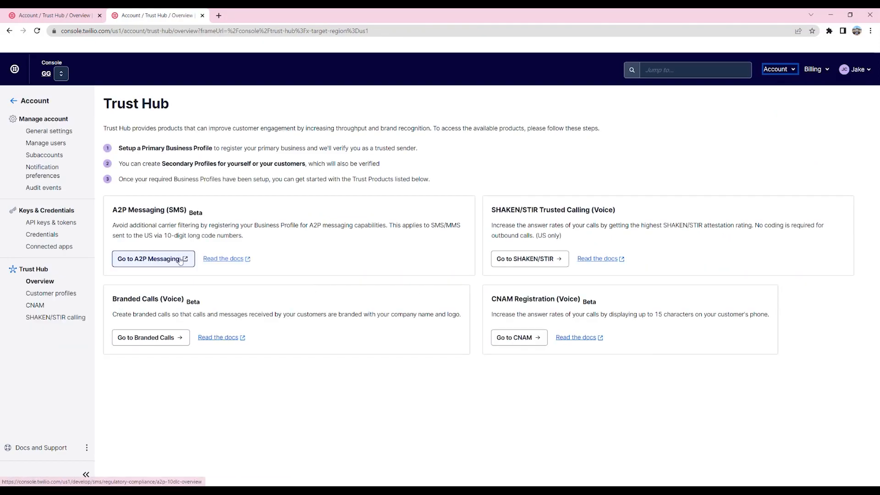
left_click(149, 259)
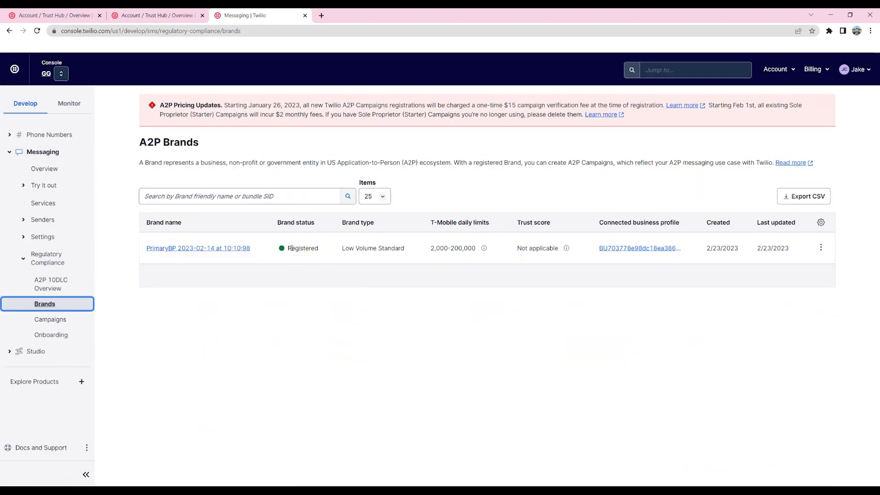
mouse_move(456, 225)
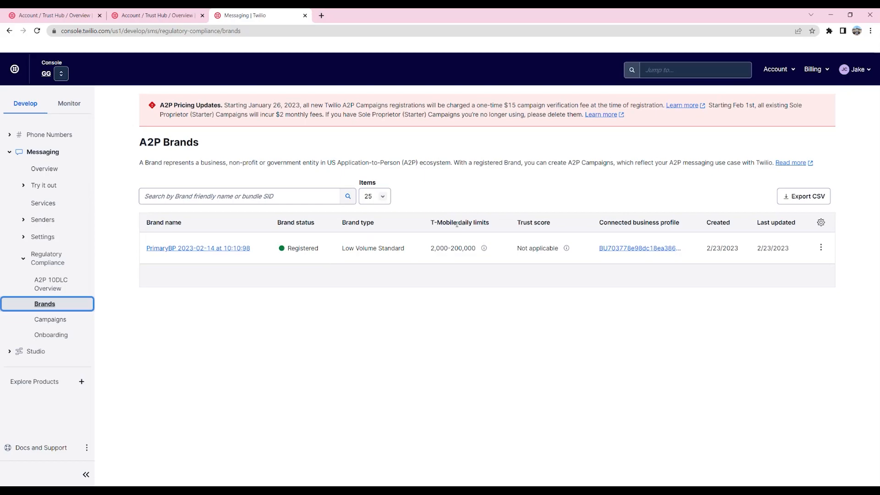
mouse_move(507, 220)
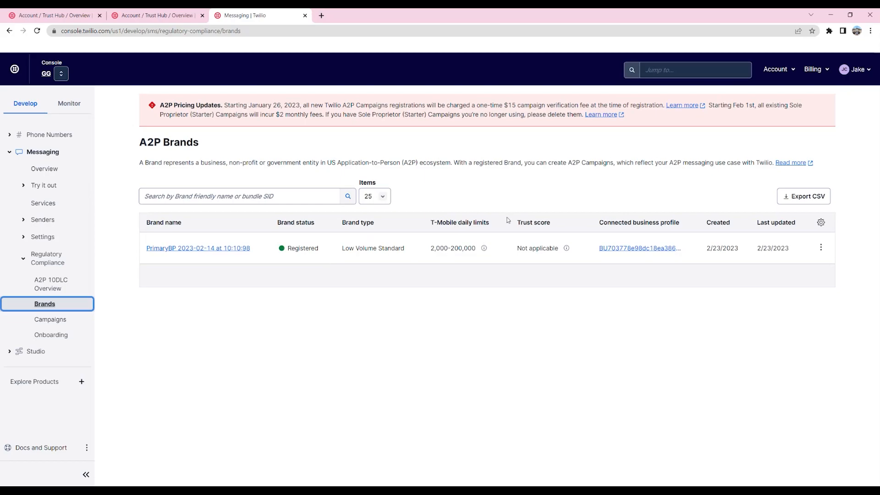
mouse_move(567, 248)
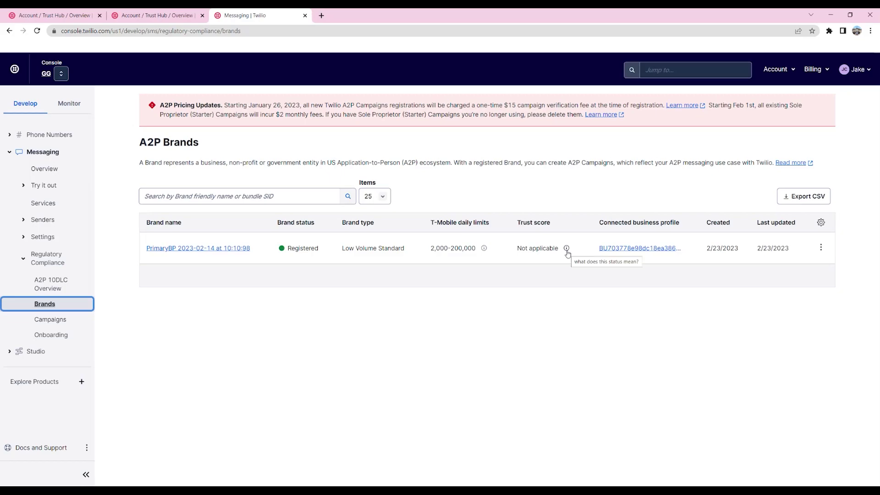
mouse_move(558, 258)
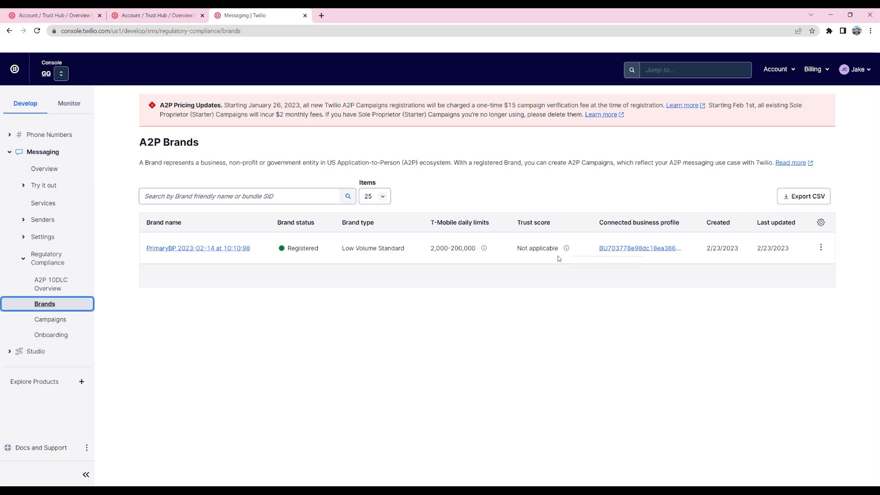
mouse_move(107, 342)
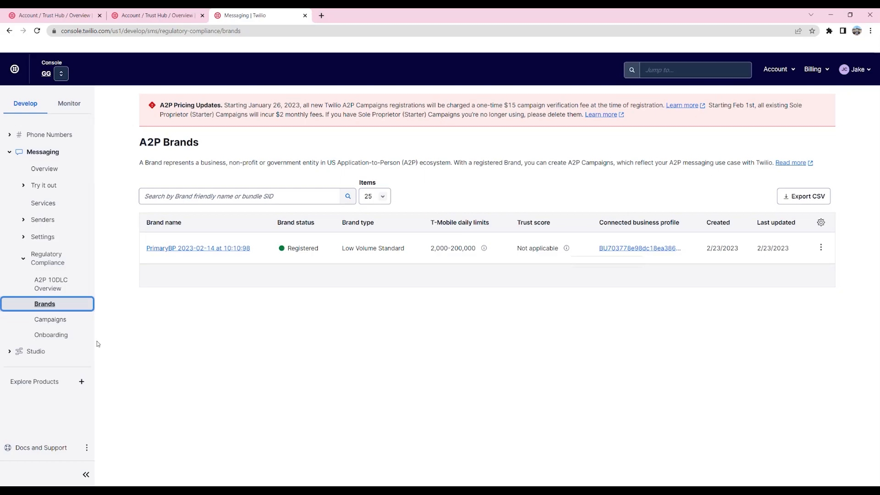
mouse_move(50, 319)
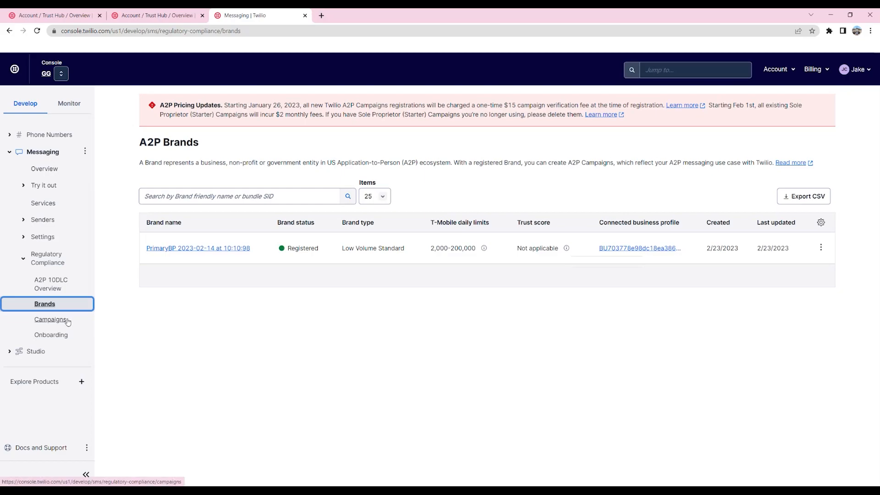
- Bring up the A2P Campaigns page from the Regulatory Compliance sidebar
left_click(51, 320)
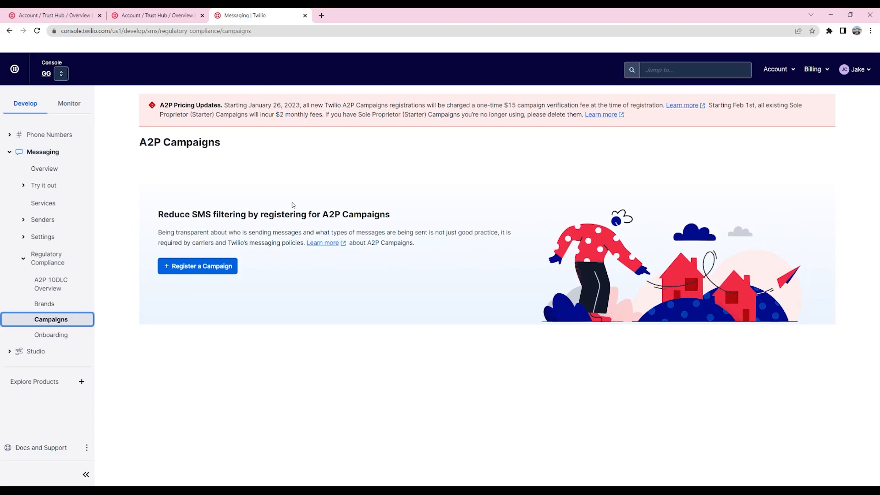
mouse_move(72, 246)
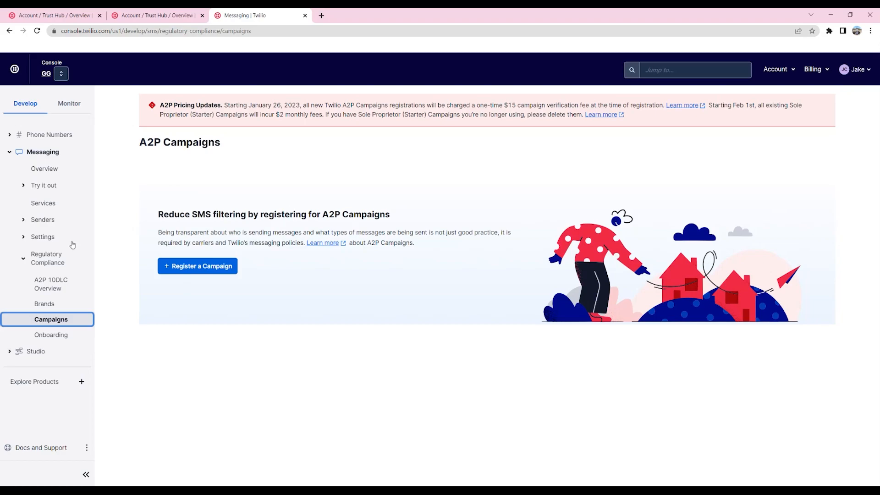
- Begin a new campaign for the PrimaryBP brand and choose Marketing as its use case
left_click(51, 335)
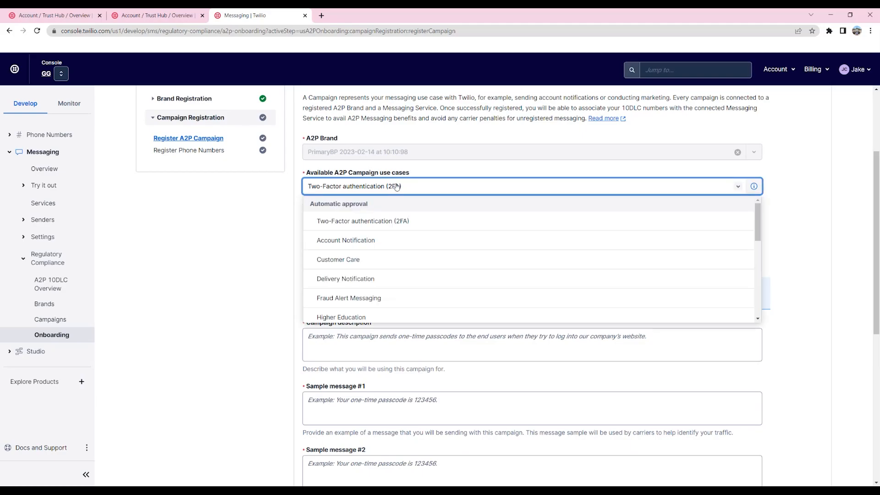
mouse_move(411, 263)
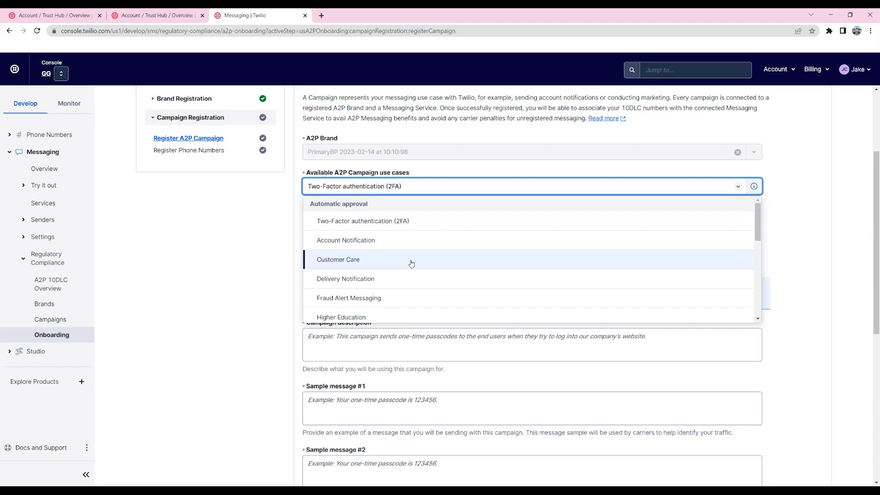
scroll("down", 3)
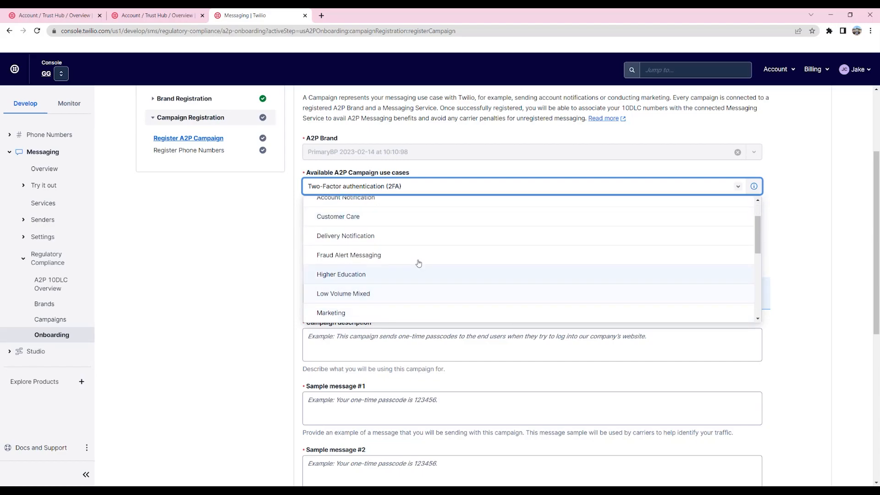
scroll("down", 3)
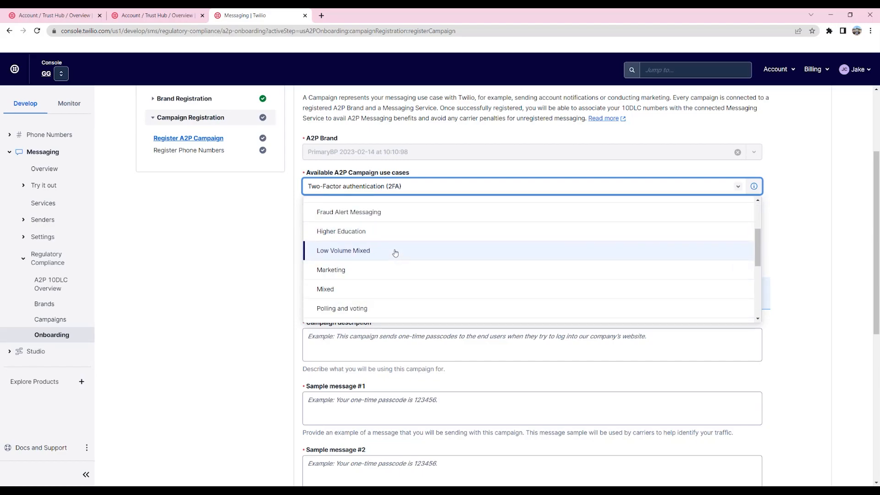
mouse_move(375, 272)
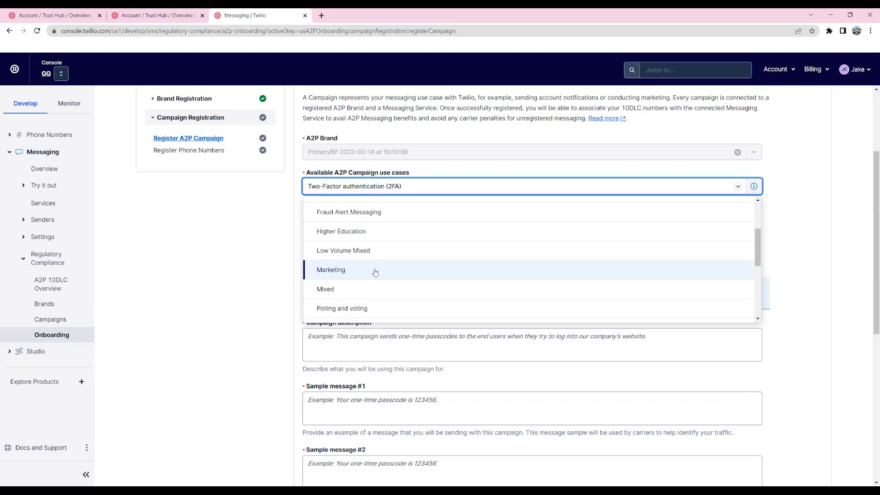
left_click(331, 269)
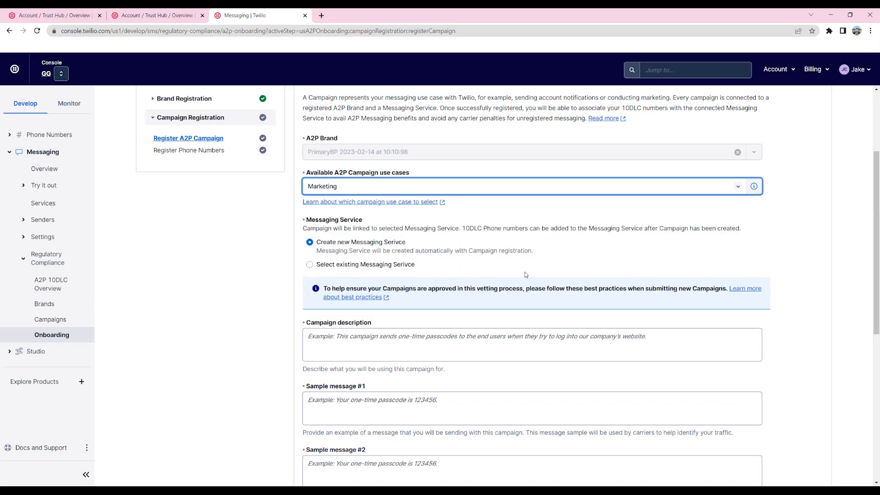
left_click(753, 186)
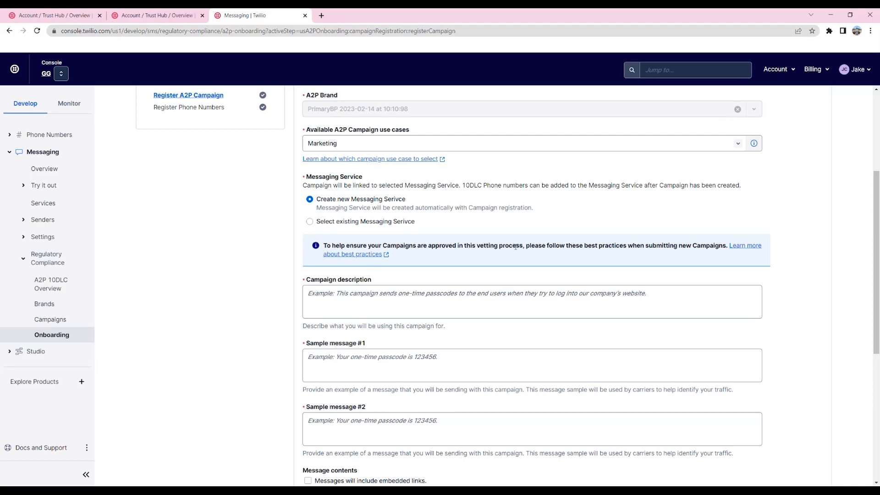
mouse_move(309, 174)
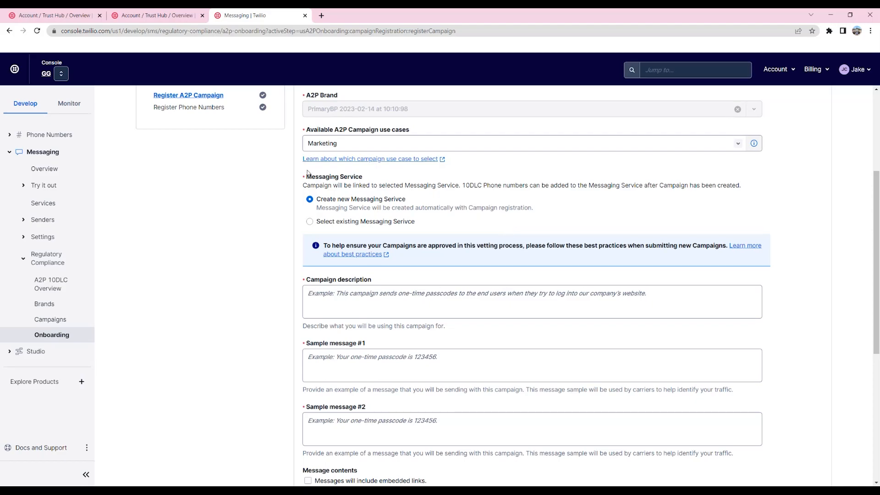
mouse_move(309, 199)
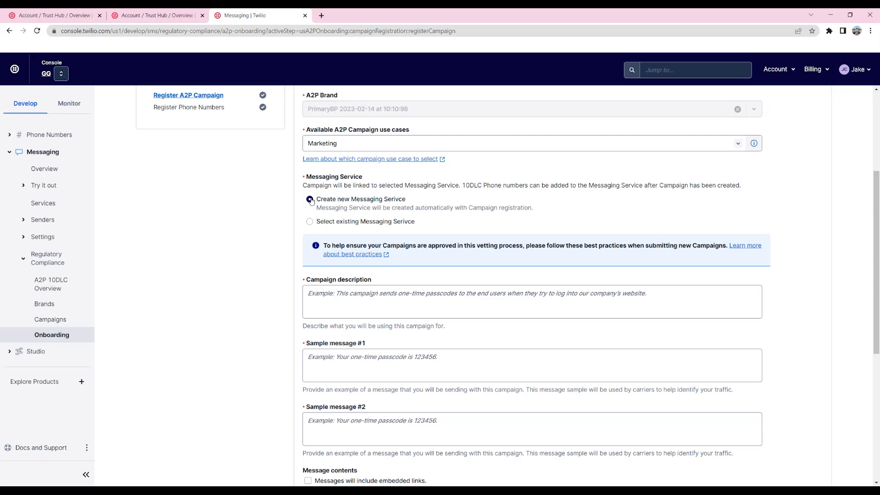
- Attach the existing Textla messaging service and describe it: 'We will be sending marketing materials to our opt-ed in list.'
left_click(309, 199)
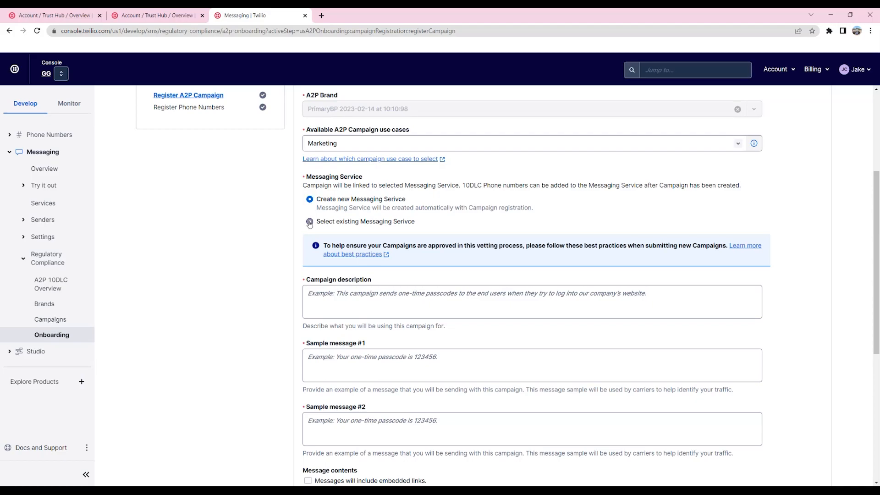
left_click(309, 221)
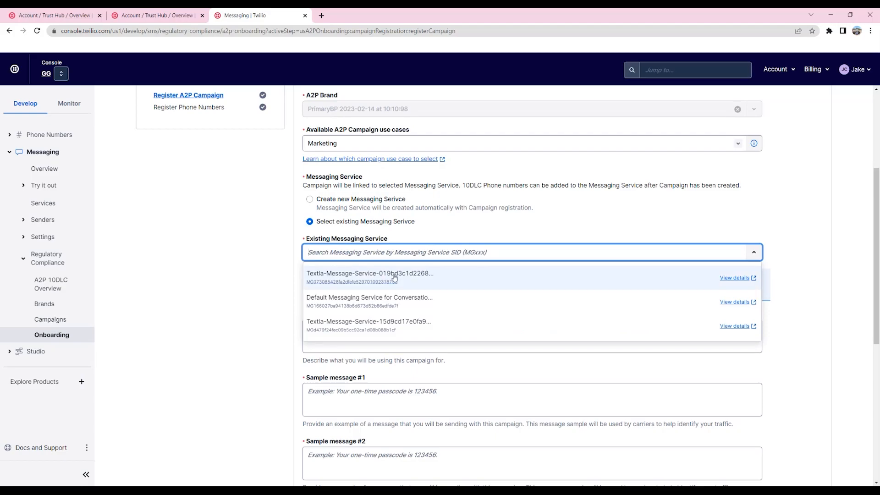
left_click(369, 277)
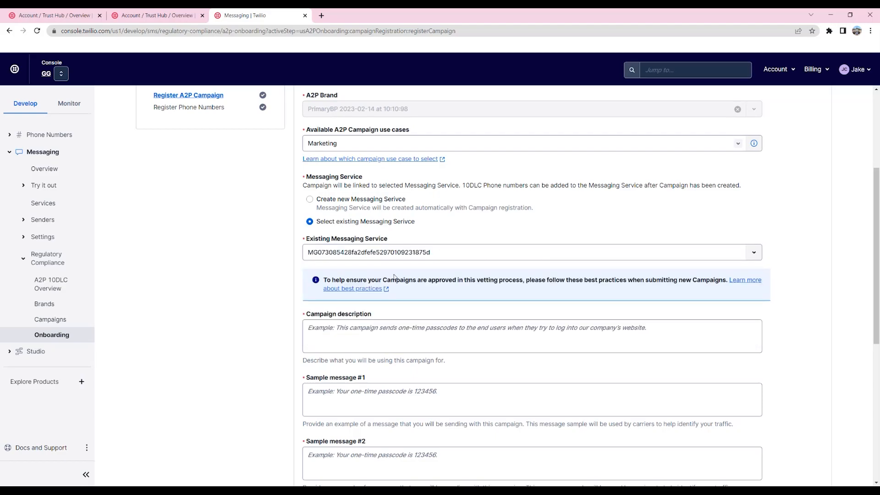
type("We will be sending marketing materials to our opt-ed in list.")
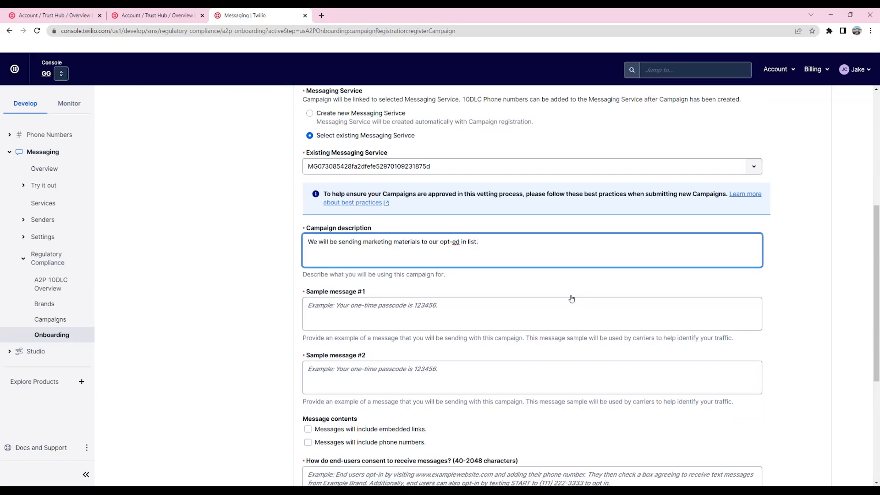
mouse_move(578, 299)
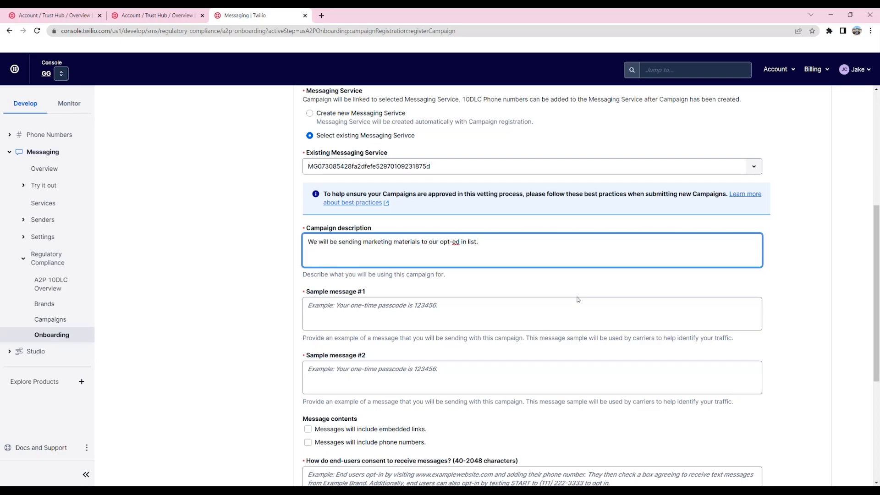
mouse_move(514, 256)
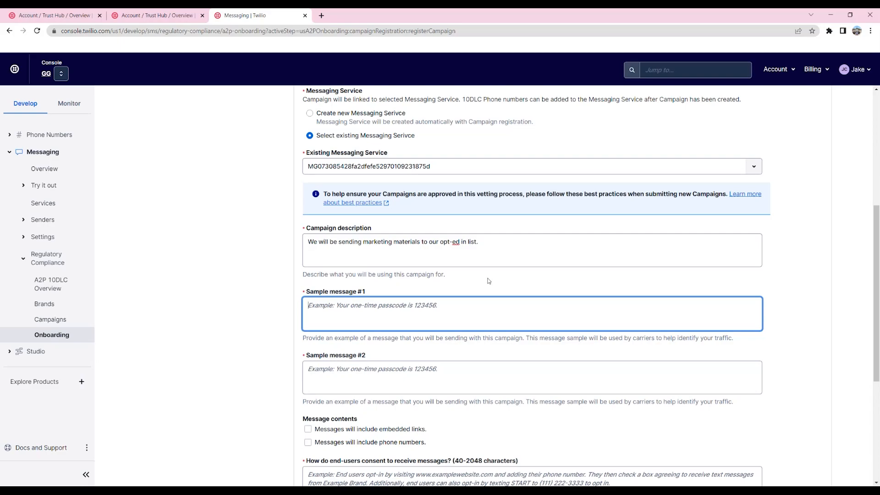
- Enter the feature release and Christmas 25%-off sale sample messages
scroll("down", 3)
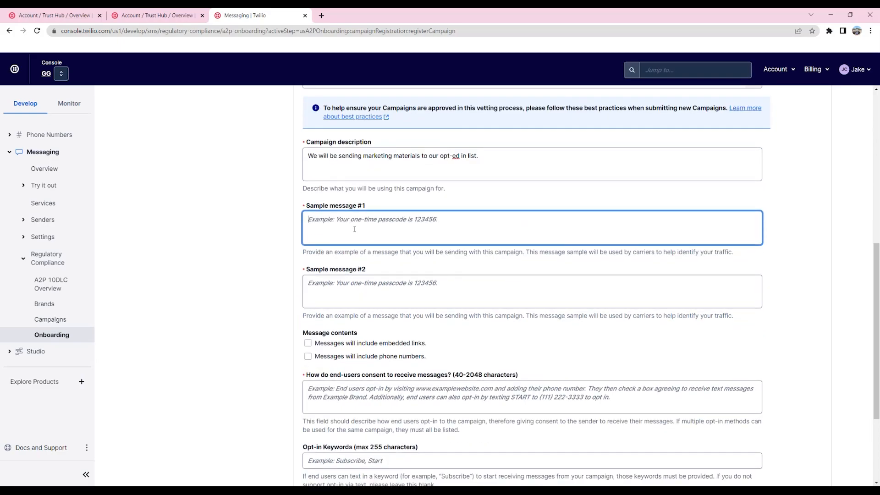
left_click(367, 292)
type("Christmas sale!  Get 25% off annual subscriptions from now until Dec 30th")
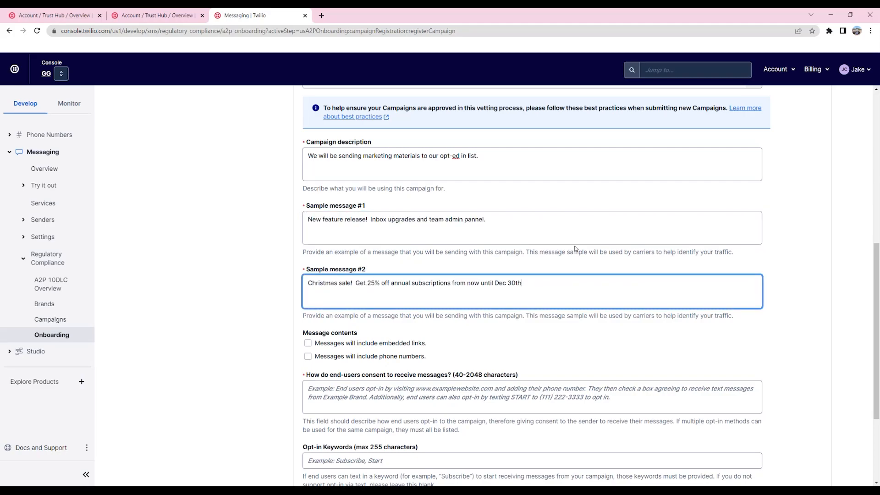
scroll("down", 3)
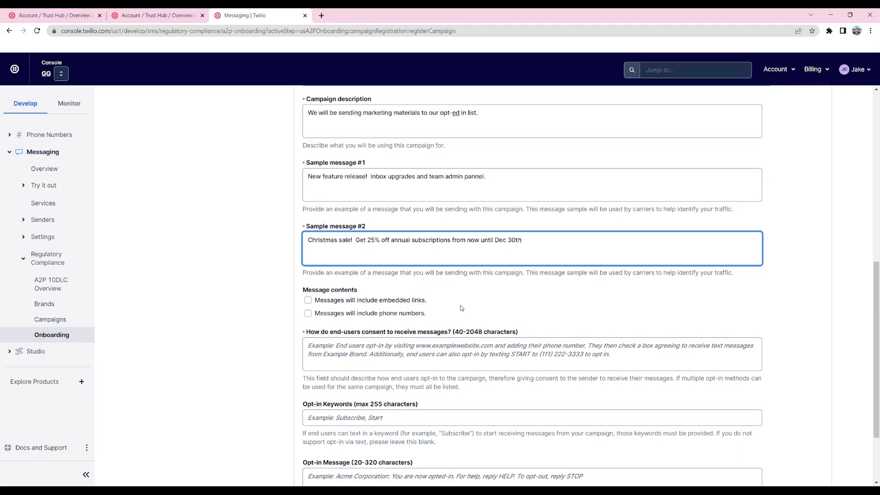
mouse_move(417, 299)
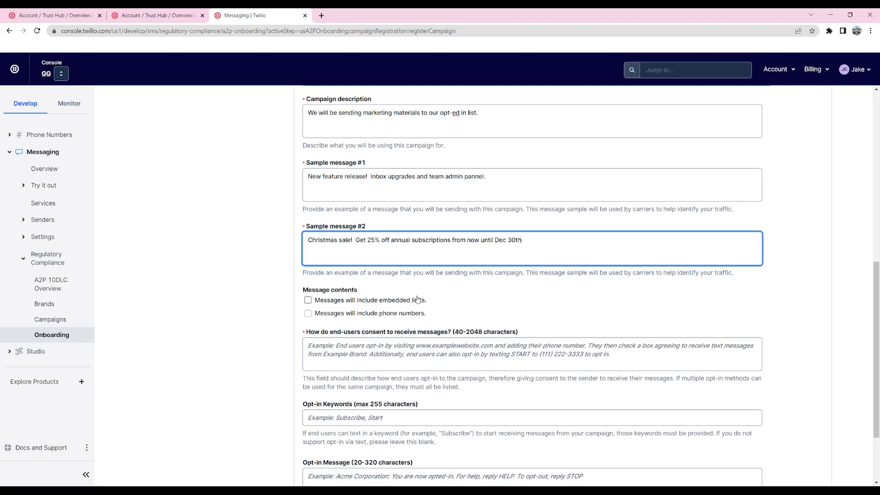
- Mark embedded links as included, leave phone numbers unticked, and move to the consent field
left_click(308, 300)
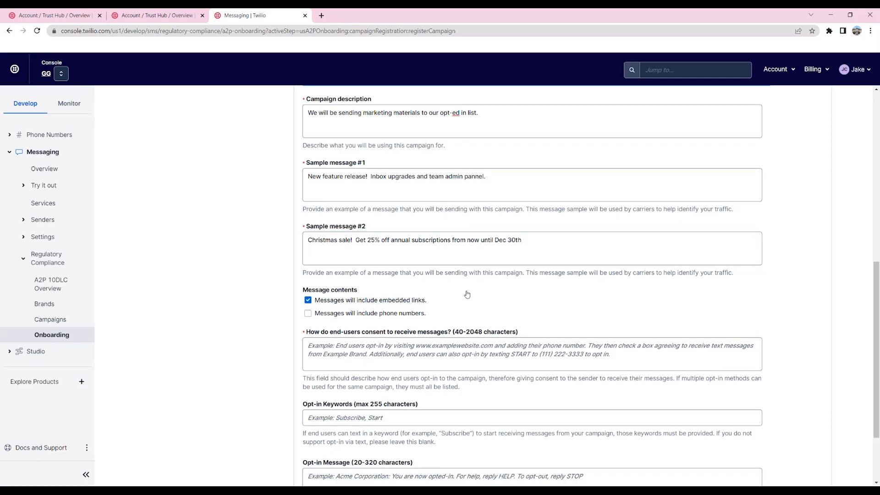
left_click(309, 314)
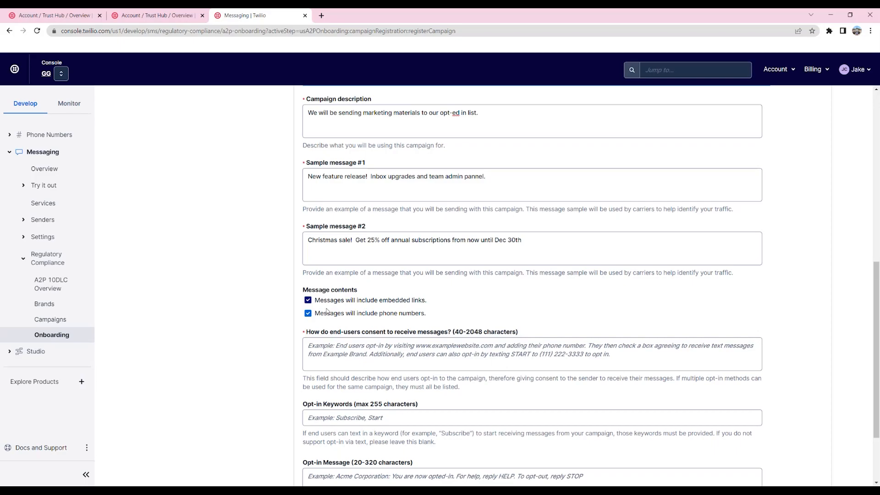
left_click(308, 314)
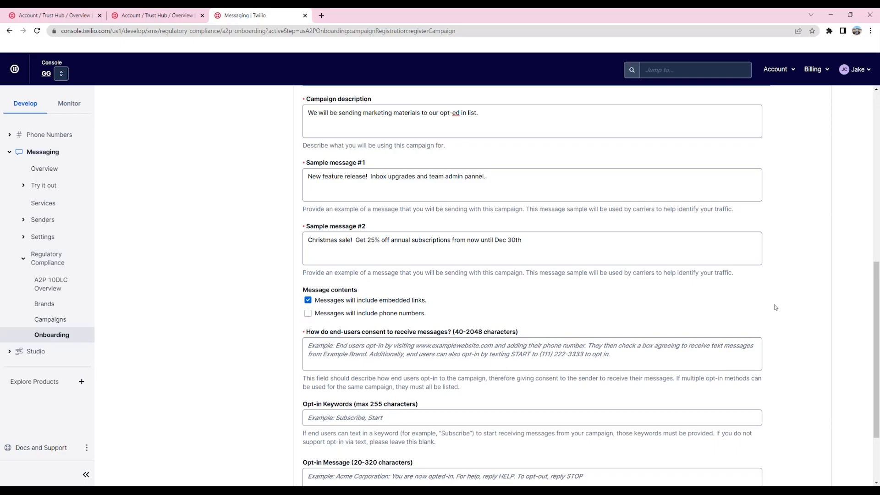
scroll("down", 3)
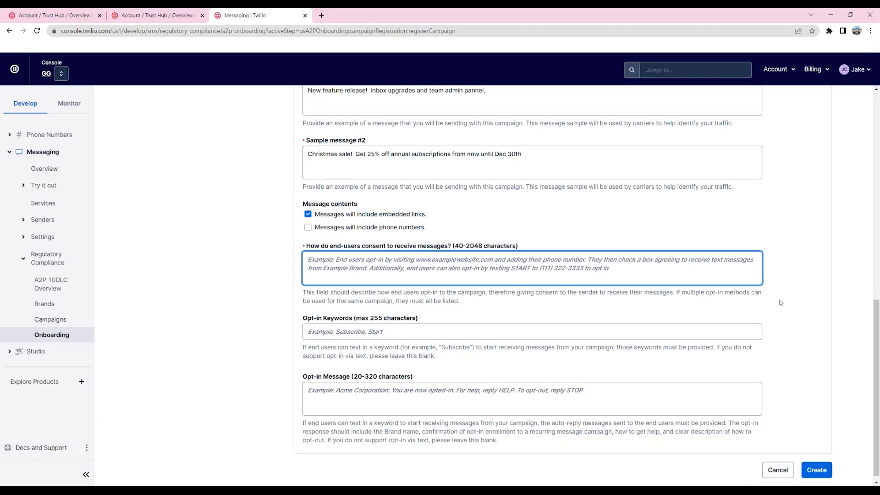
left_click(817, 469)
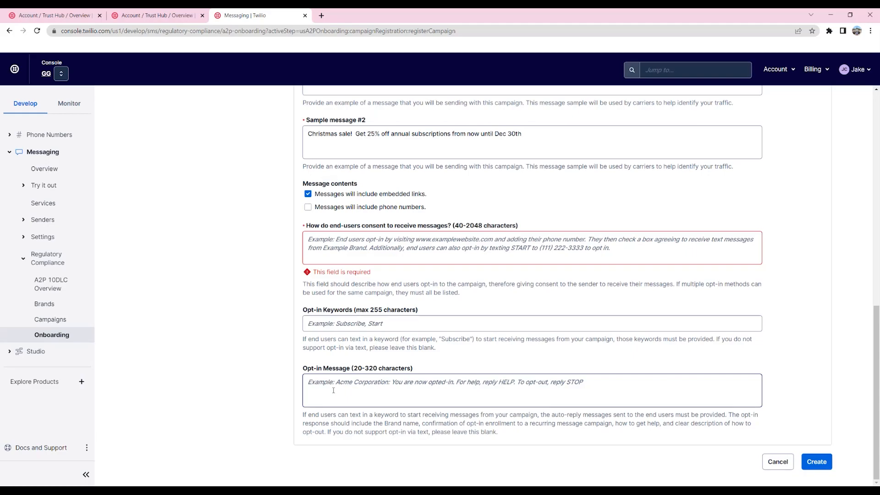
- Describe TOS-based opt-in at account creation, submit the campaign for review and continue to phone numbers
type("Folks opt in when they agree to our TOS and provide their phone number upon account creation.")
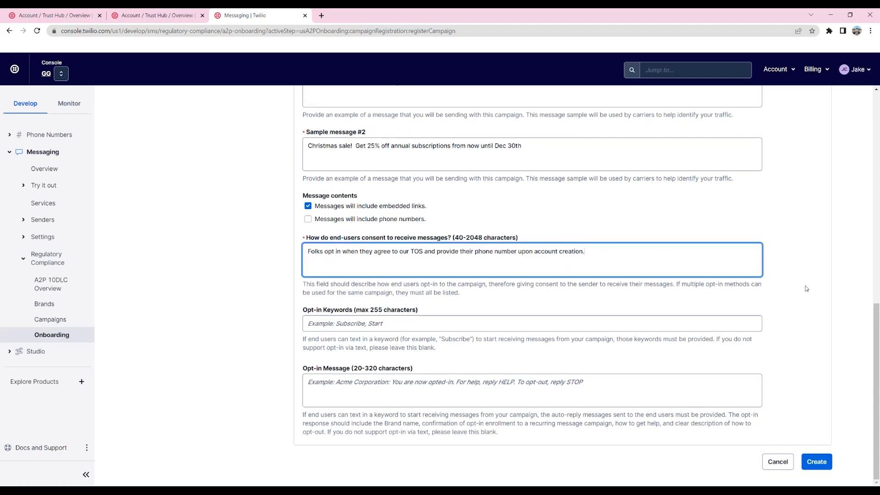
left_click(817, 462)
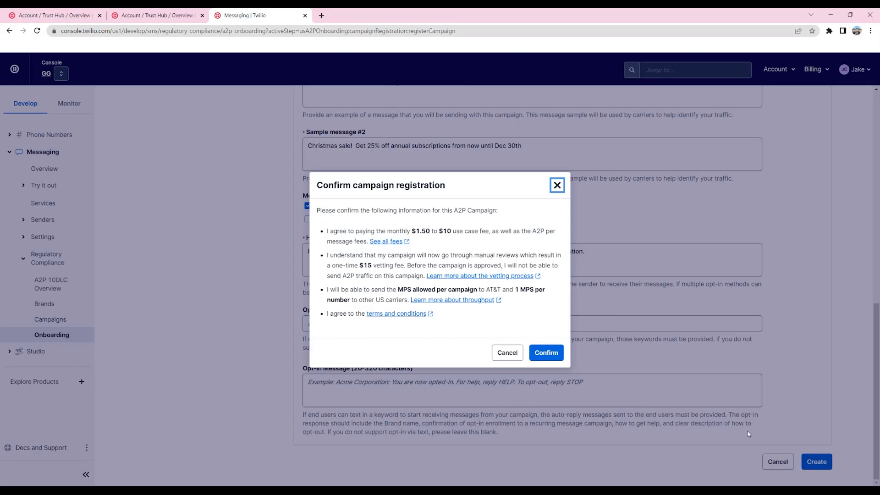
mouse_move(545, 352)
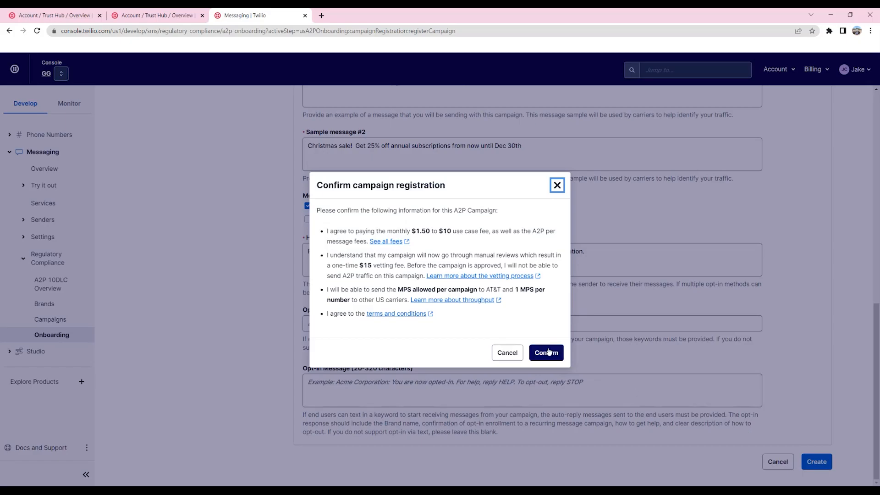
left_click(545, 352)
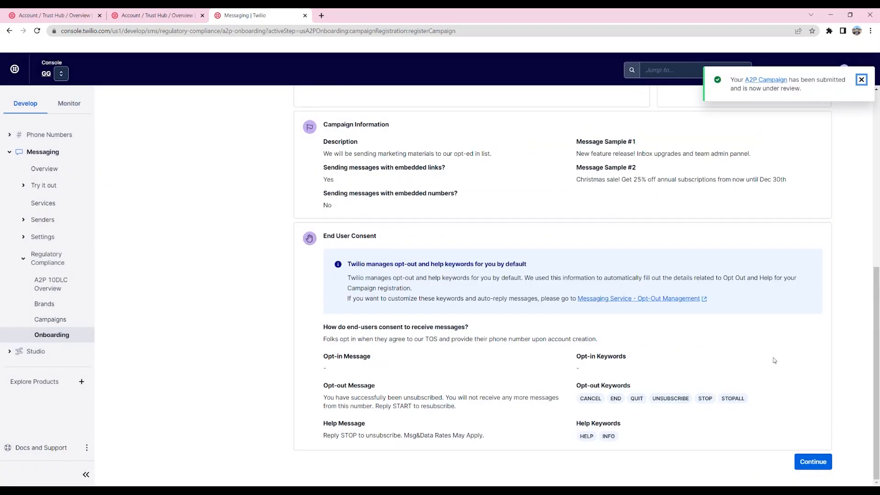
left_click(812, 461)
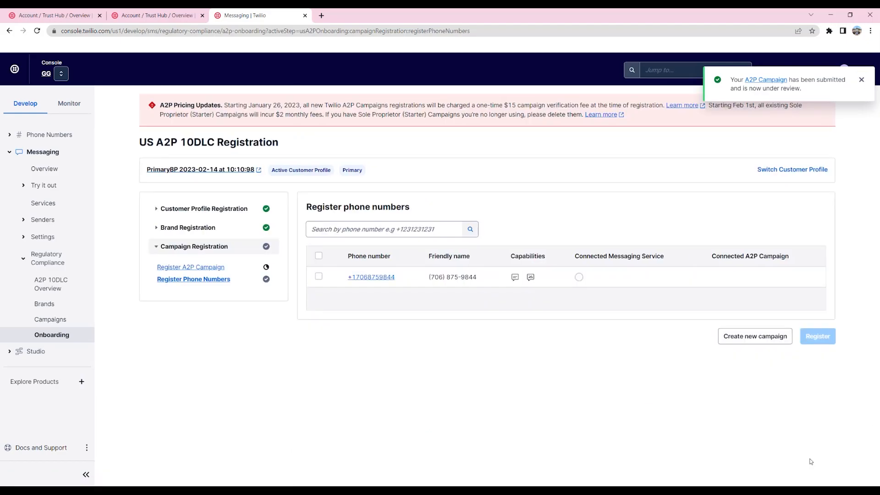
left_click(318, 277)
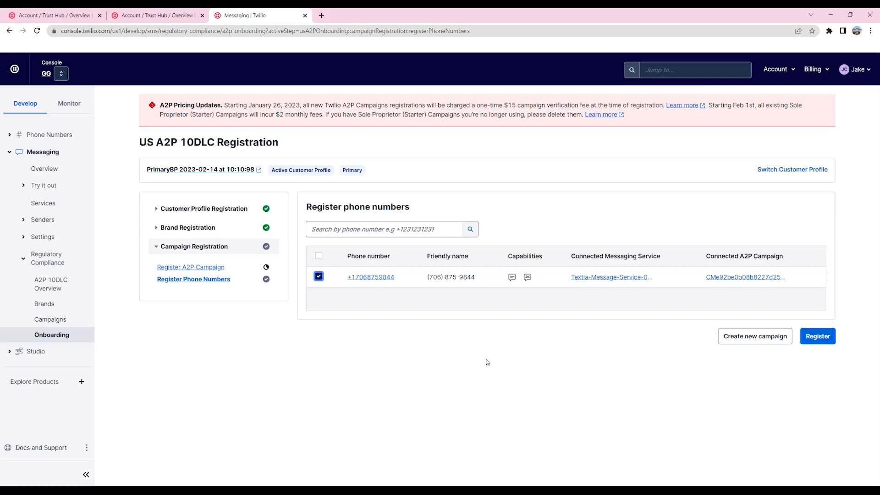
mouse_move(551, 355)
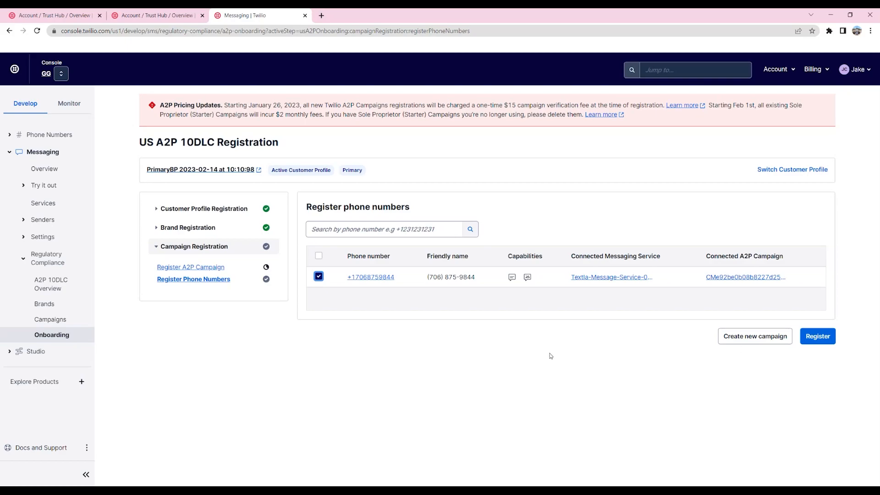
mouse_move(818, 337)
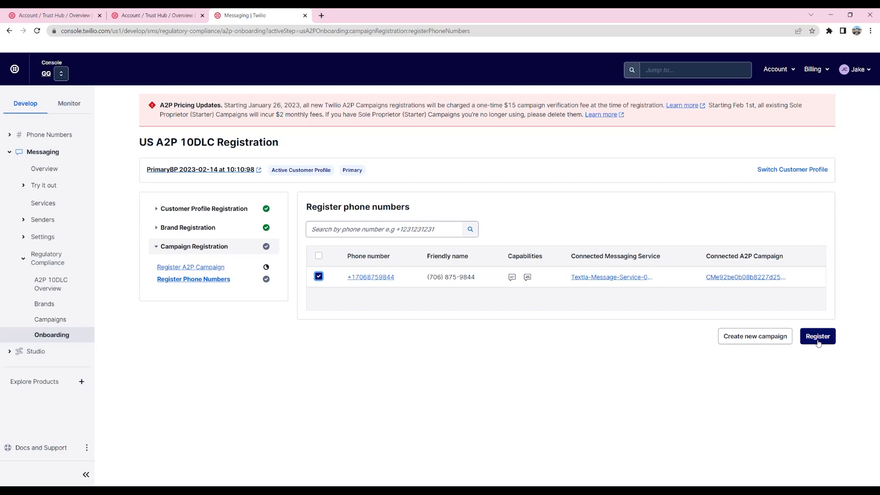
left_click(817, 337)
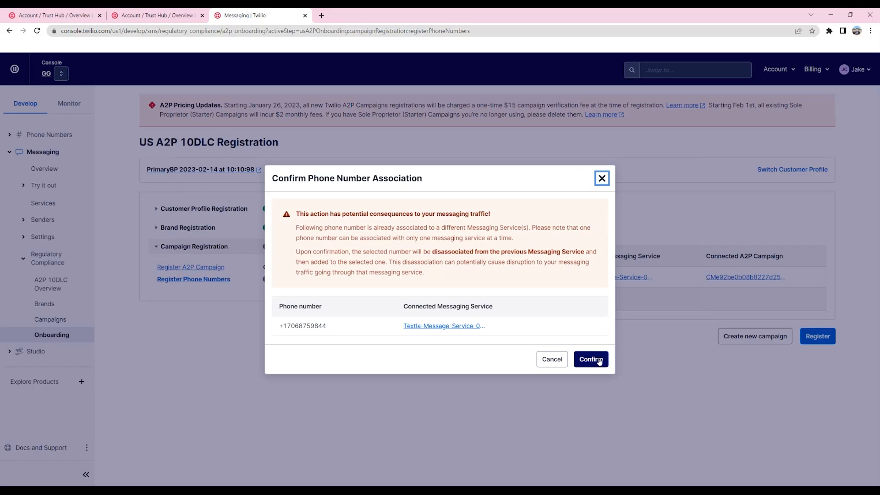
left_click(590, 359)
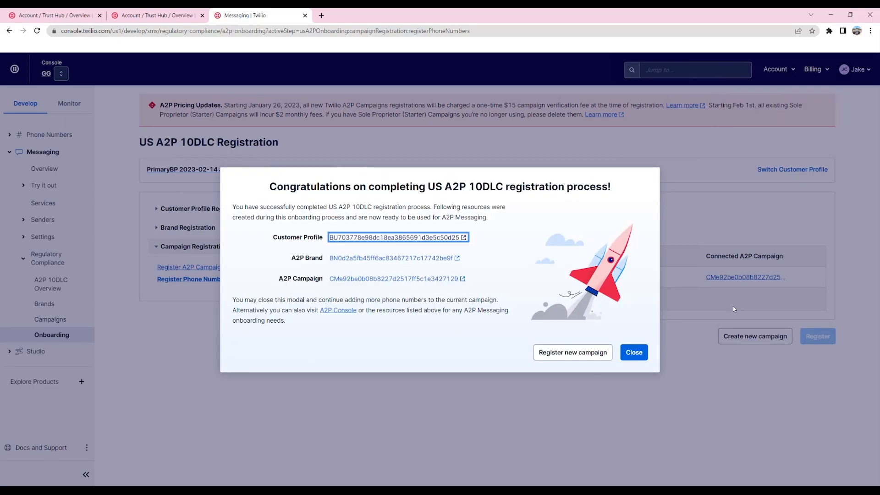
left_click(633, 352)
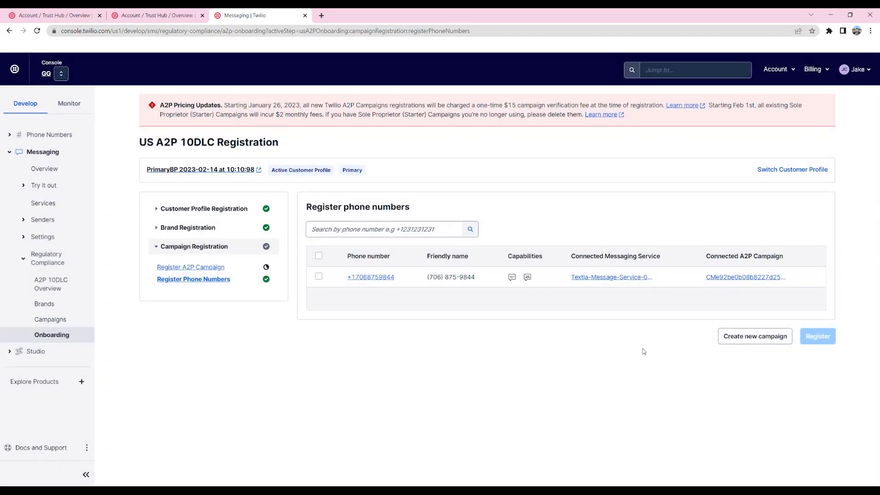
mouse_move(51, 283)
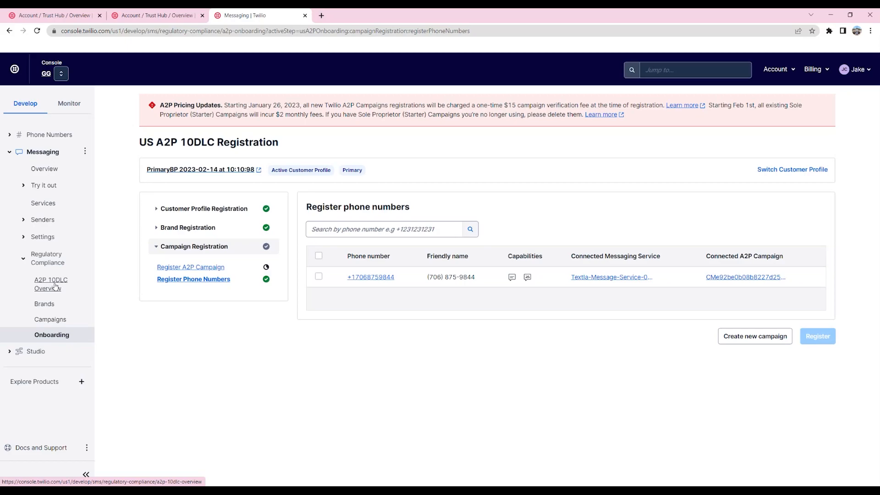
- Return via the A2P 10DLC Overview to the Campaigns list showing the Marketing campaign In Progress
left_click(50, 284)
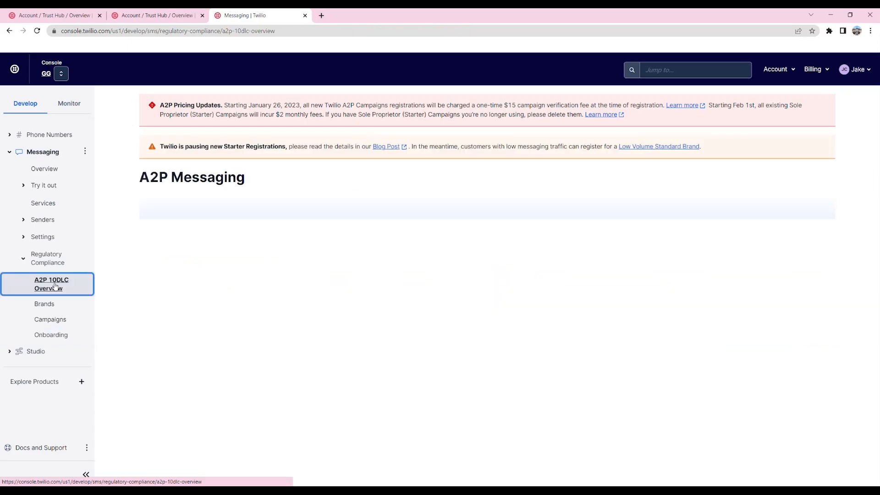
left_click(52, 284)
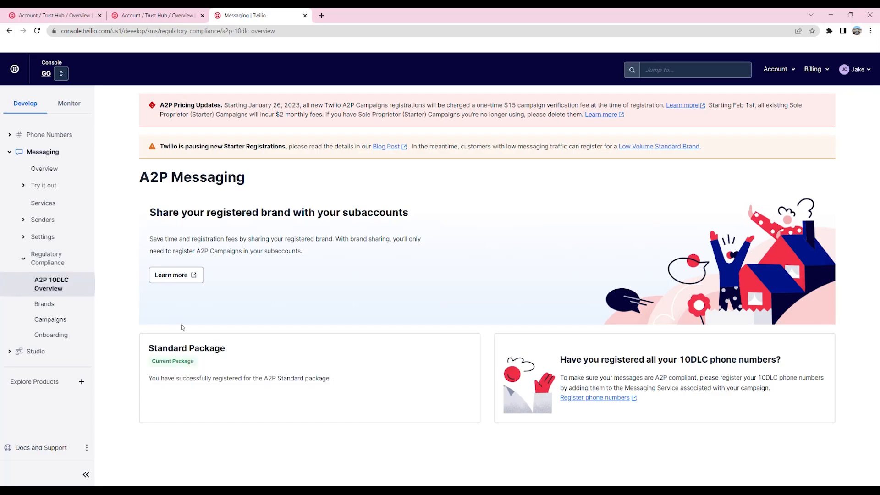
left_click(50, 319)
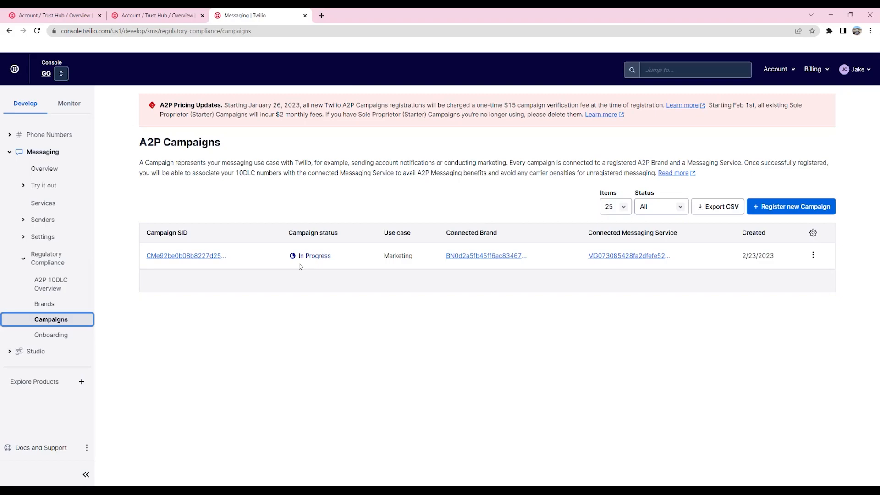
mouse_move(543, 376)
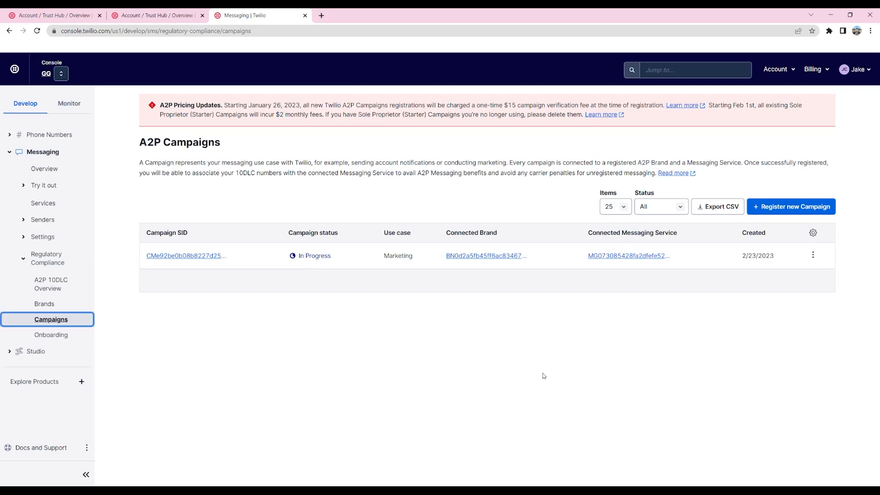